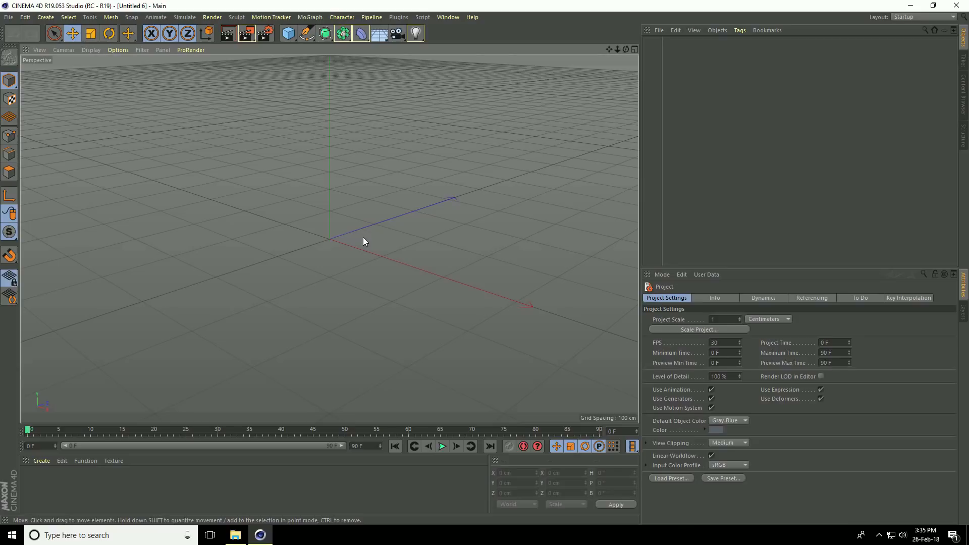
{"action": "mouse_move", "coordinate": [301, 70]}
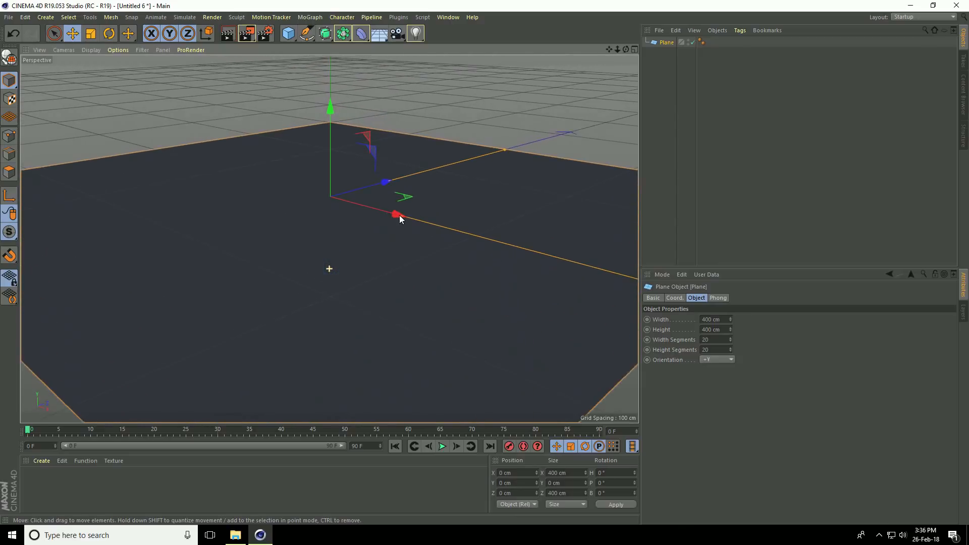
Add a 400 cm Plane object as the ground for the scene.
{"action": "left_click", "coordinate": [91, 49]}
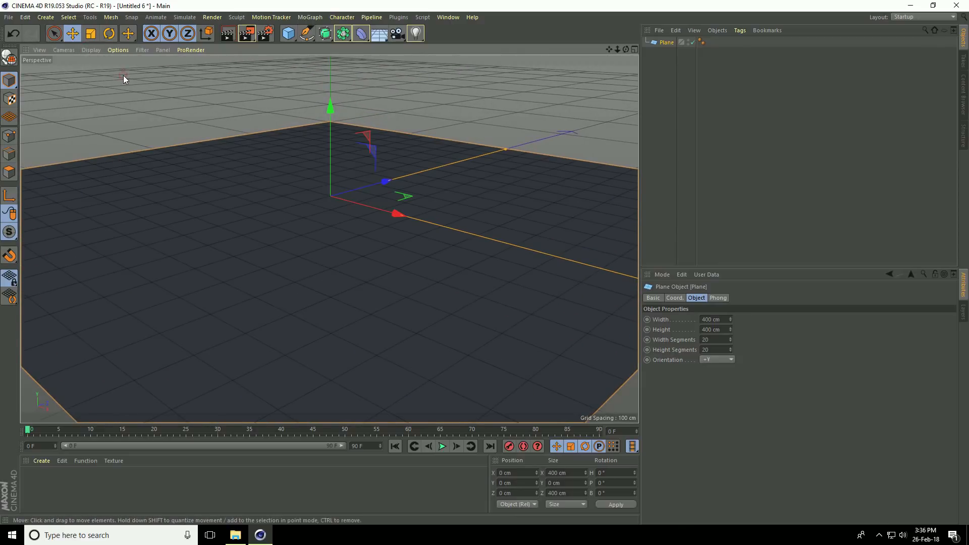
{"action": "mouse_move", "coordinate": [292, 283]}
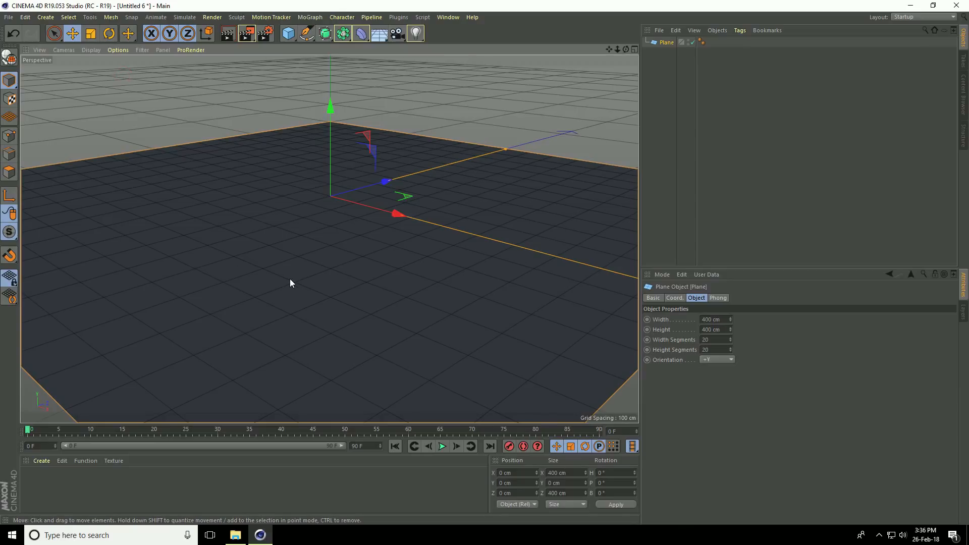
{"action": "mouse_move", "coordinate": [557, 336]}
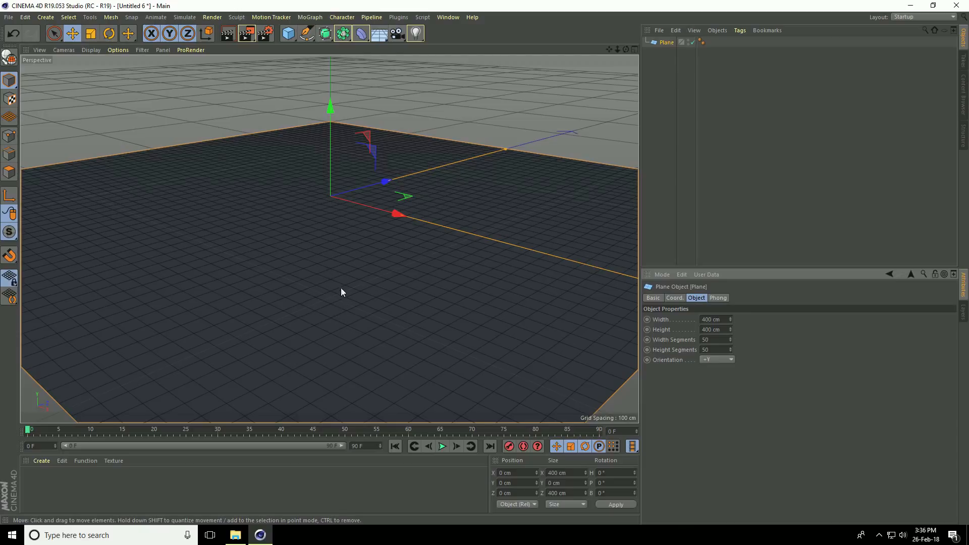
{"action": "mouse_move", "coordinate": [246, 497]}
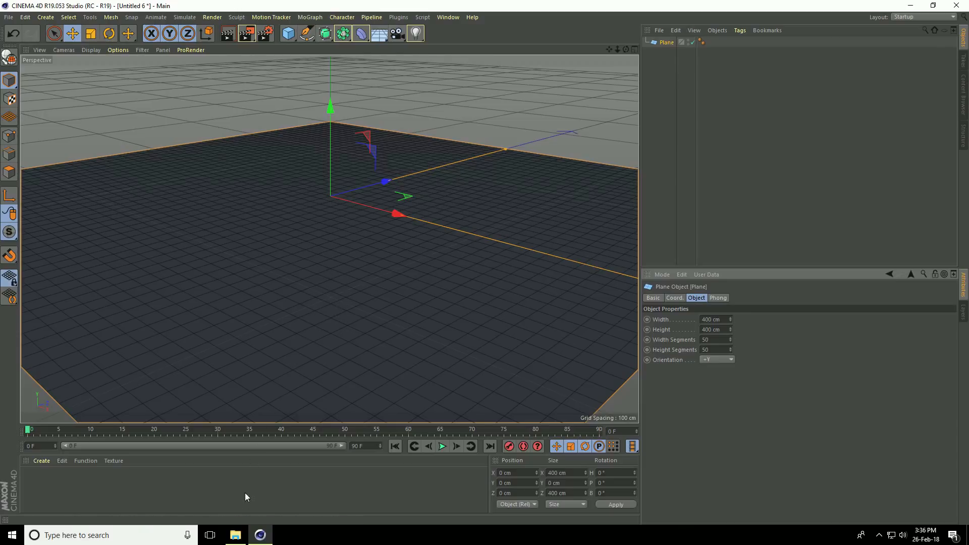
{"action": "left_click", "coordinate": [234, 535]}
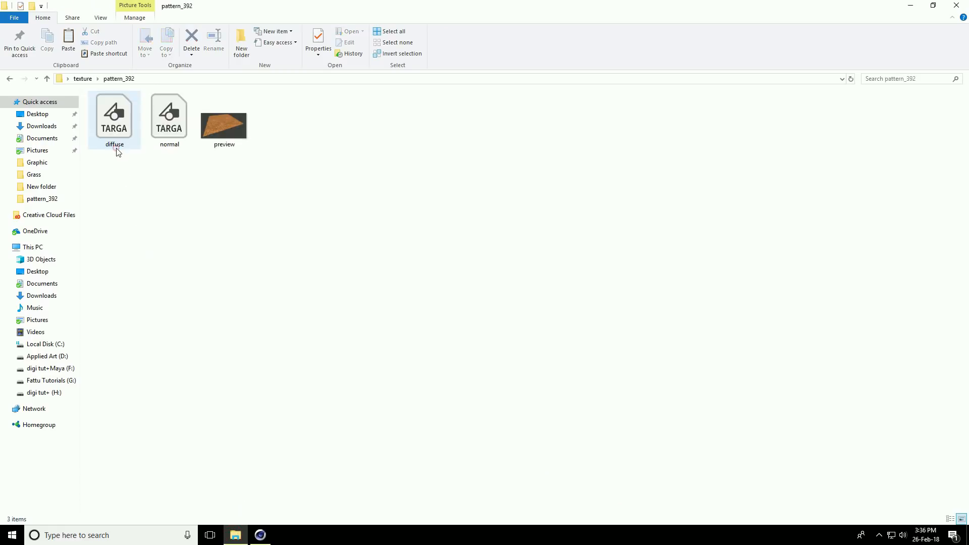
{"action": "left_click", "coordinate": [224, 121]}
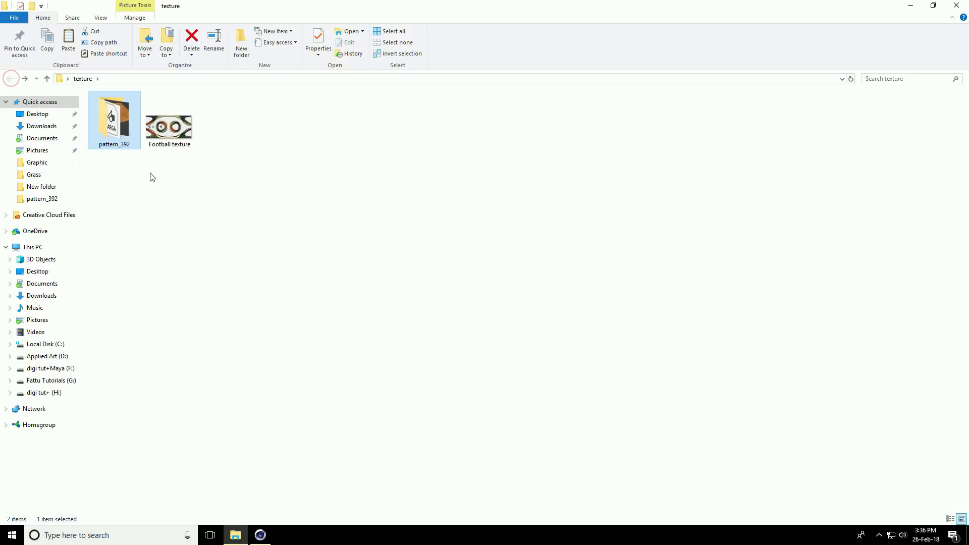
{"action": "left_click", "coordinate": [169, 121]}
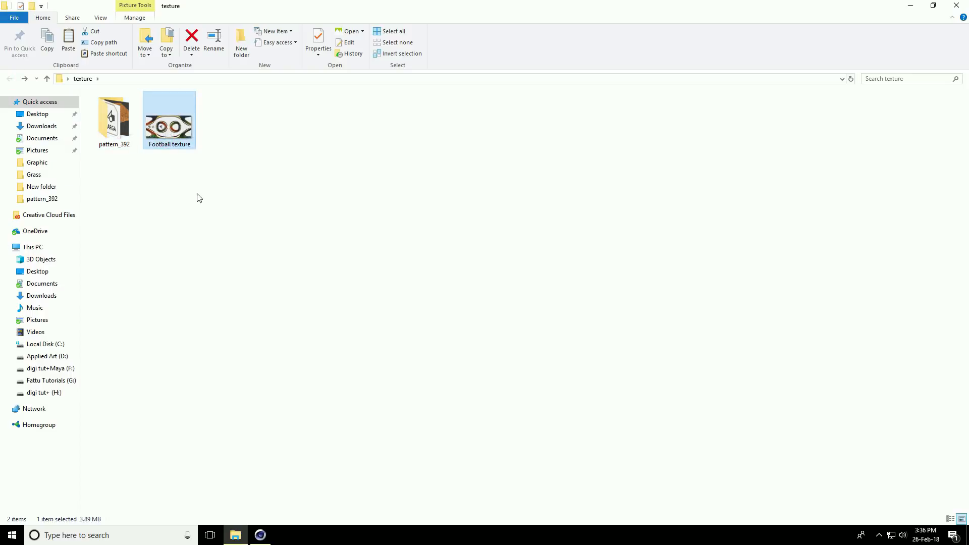
{"action": "mouse_move", "coordinate": [173, 210]}
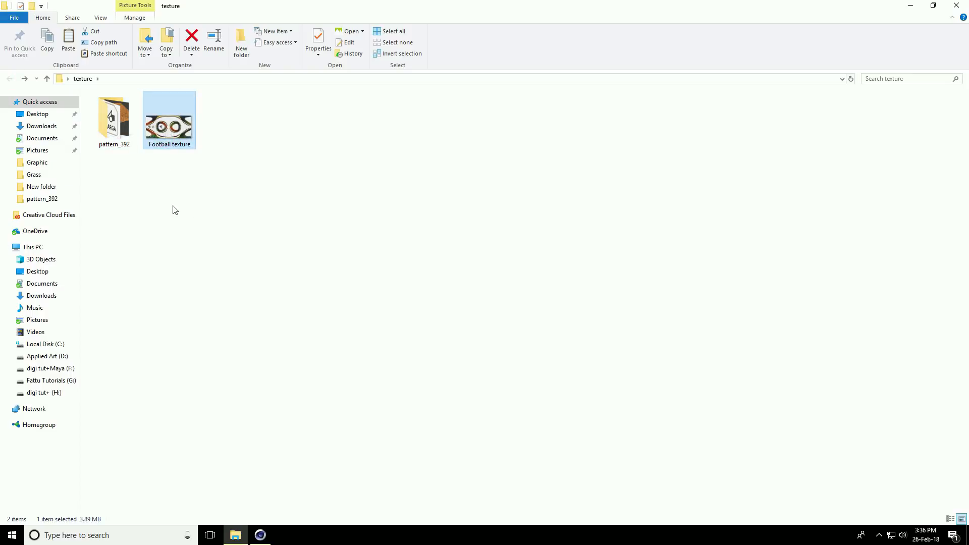
{"action": "mouse_move", "coordinate": [205, 287]}
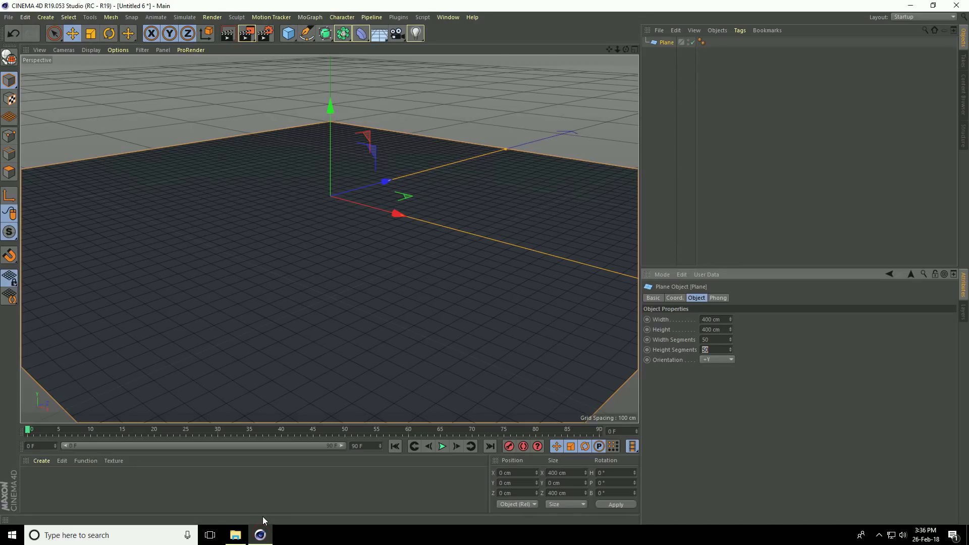
Create a new standard material and bring it up for editing.
{"action": "left_click", "coordinate": [41, 460]}
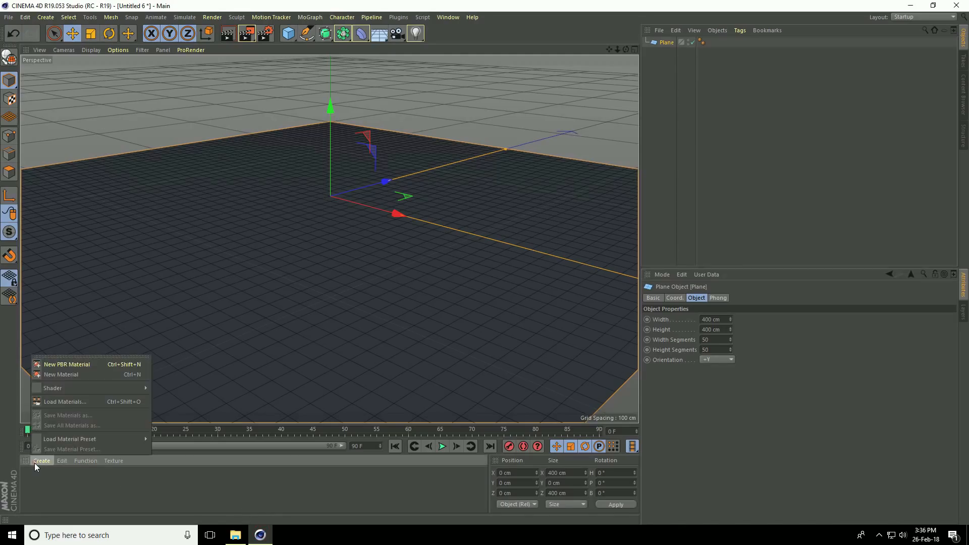
{"action": "left_click", "coordinate": [61, 375]}
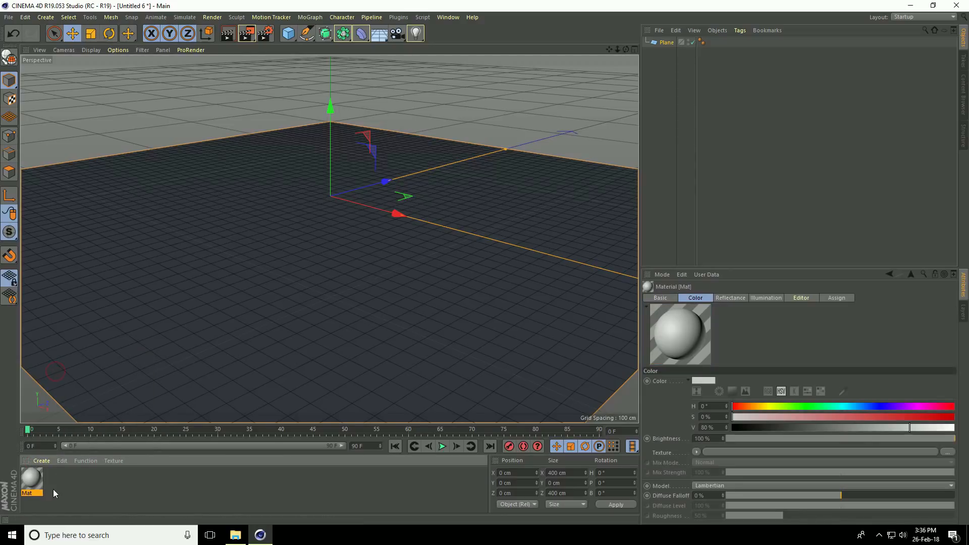
{"action": "double_click", "coordinate": [30, 482]}
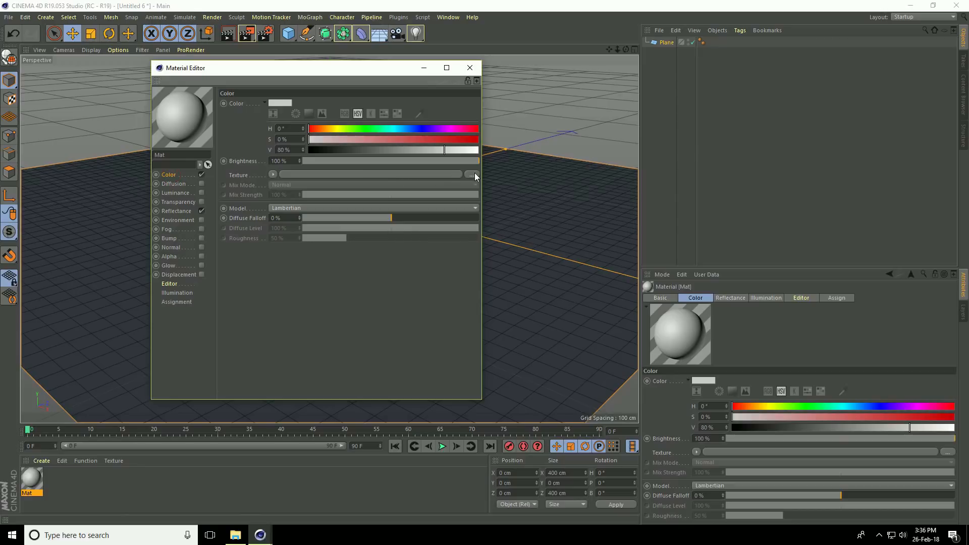
Load the grass diffuse.tga image as the material's colour texture.
{"action": "left_click", "coordinate": [471, 174]}
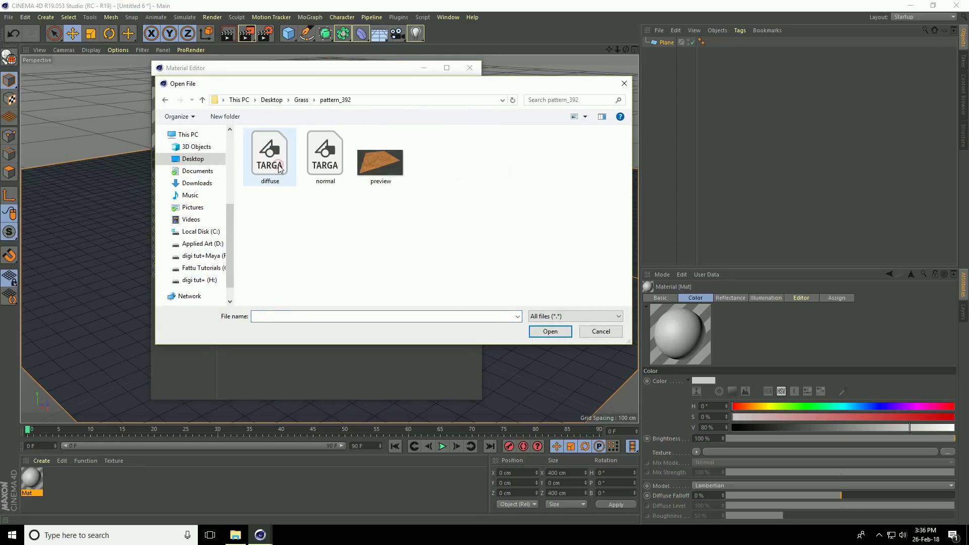
{"action": "left_click", "coordinate": [269, 154]}
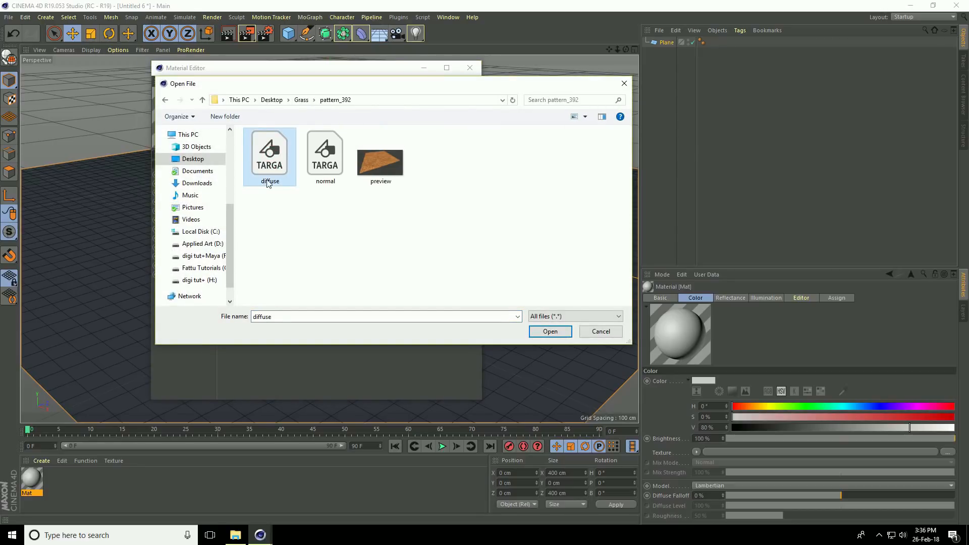
{"action": "left_click", "coordinate": [550, 331]}
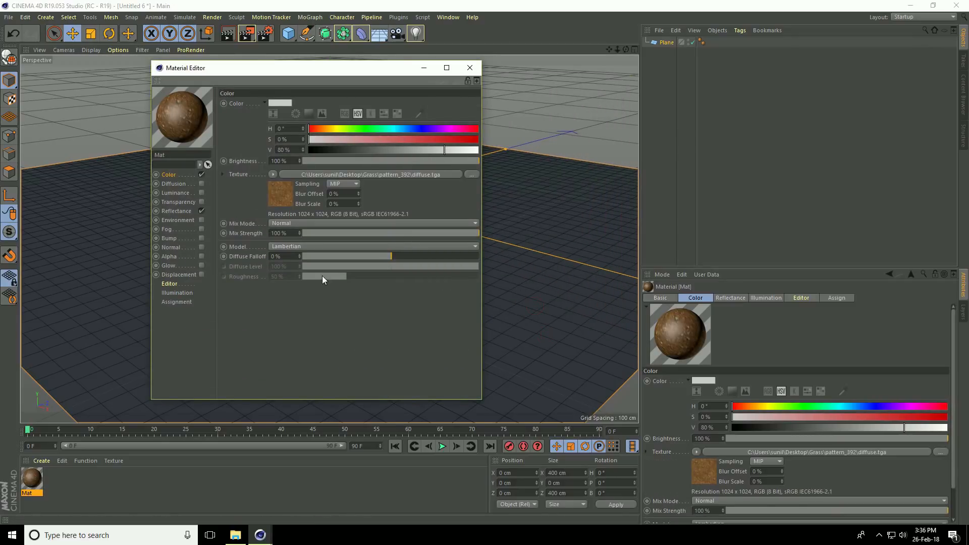
{"action": "mouse_move", "coordinate": [169, 247]}
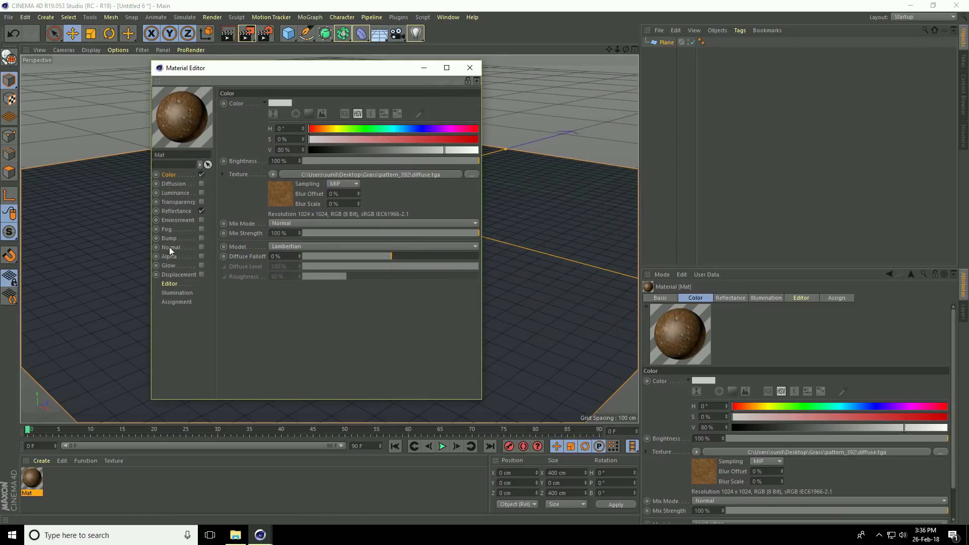
Enable the Normal channel, load normal.tga into it and accept the copy prompt.
{"action": "left_click", "coordinate": [170, 247]}
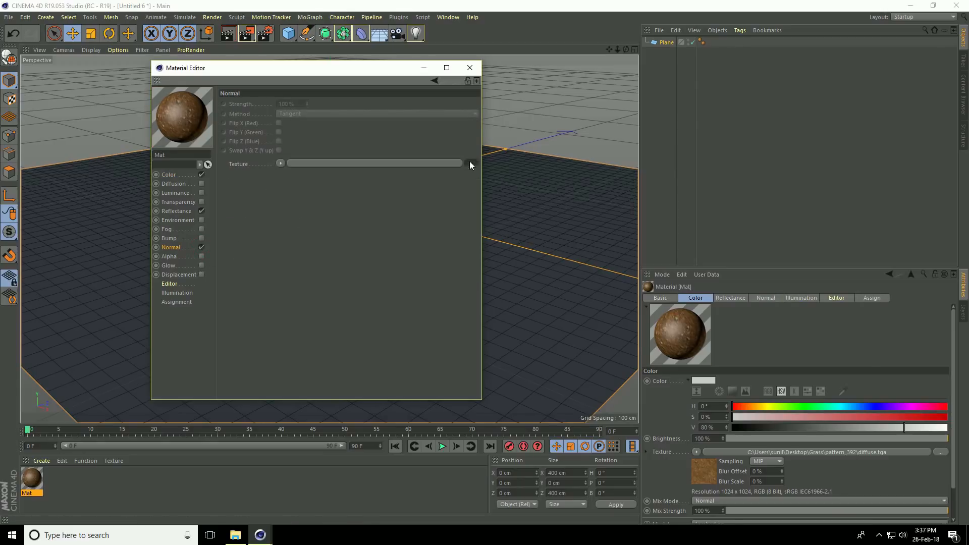
{"action": "left_click", "coordinate": [281, 164]}
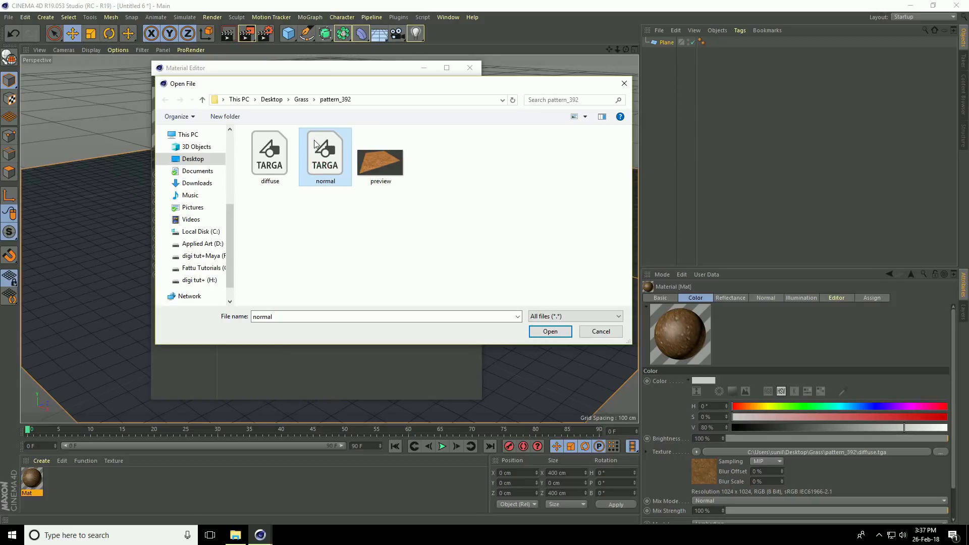
{"action": "left_click", "coordinate": [550, 331]}
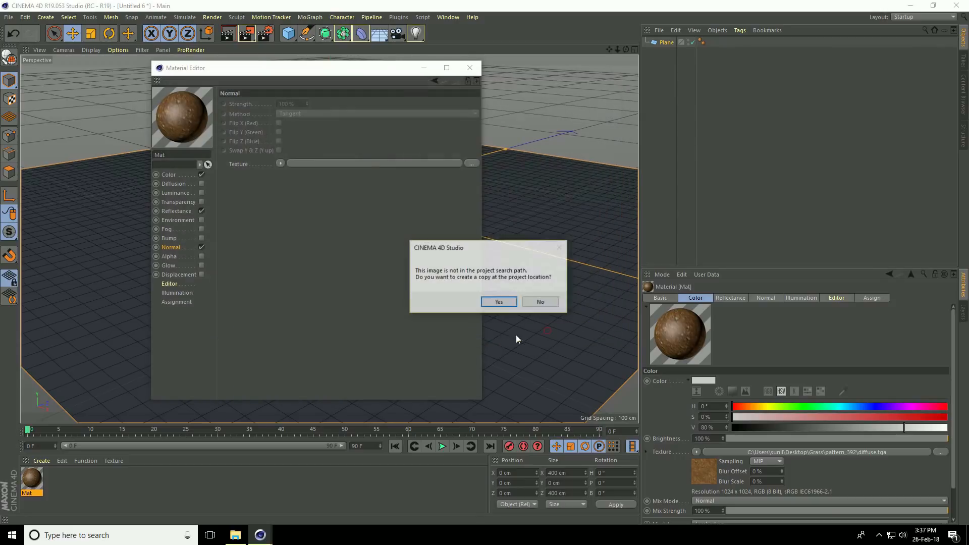
{"action": "left_click", "coordinate": [499, 302]}
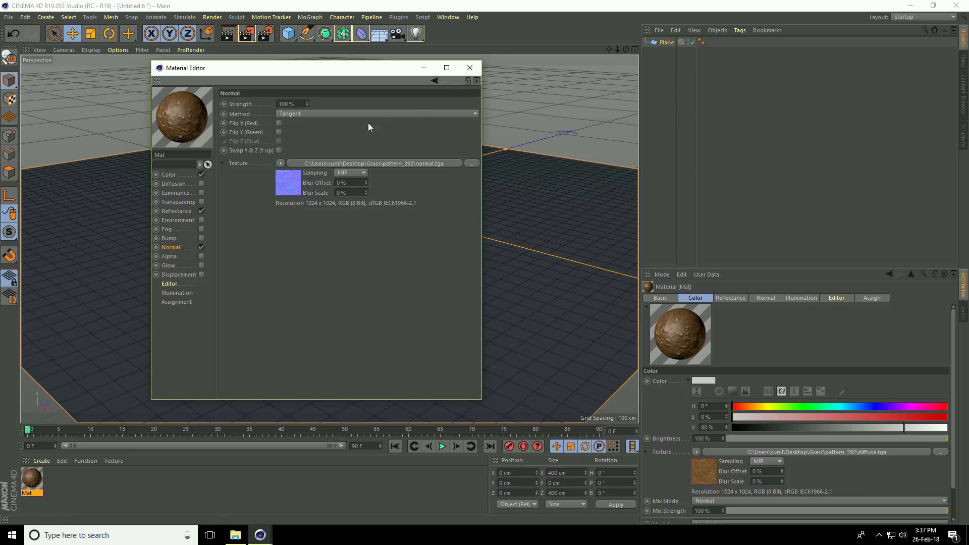
{"action": "left_click", "coordinate": [470, 66]}
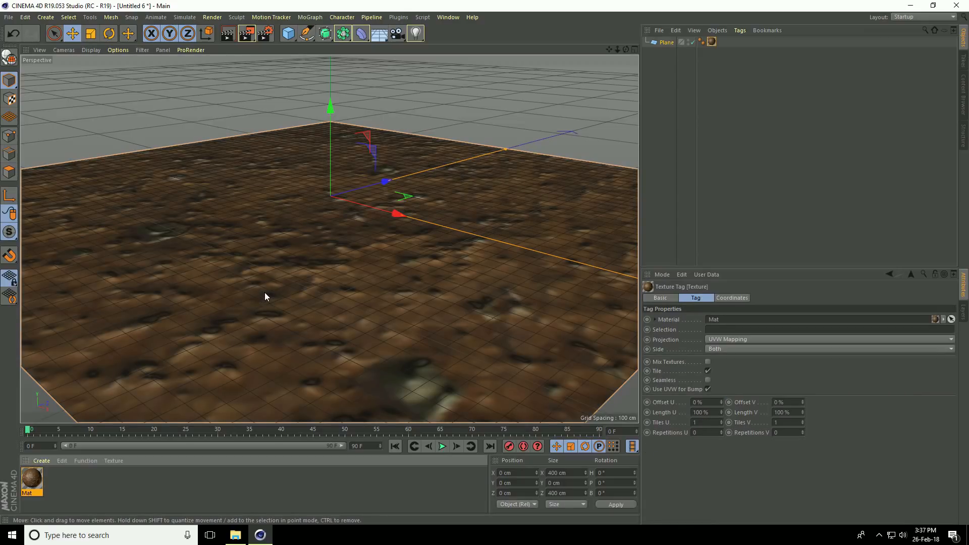
{"action": "mouse_move", "coordinate": [278, 294]}
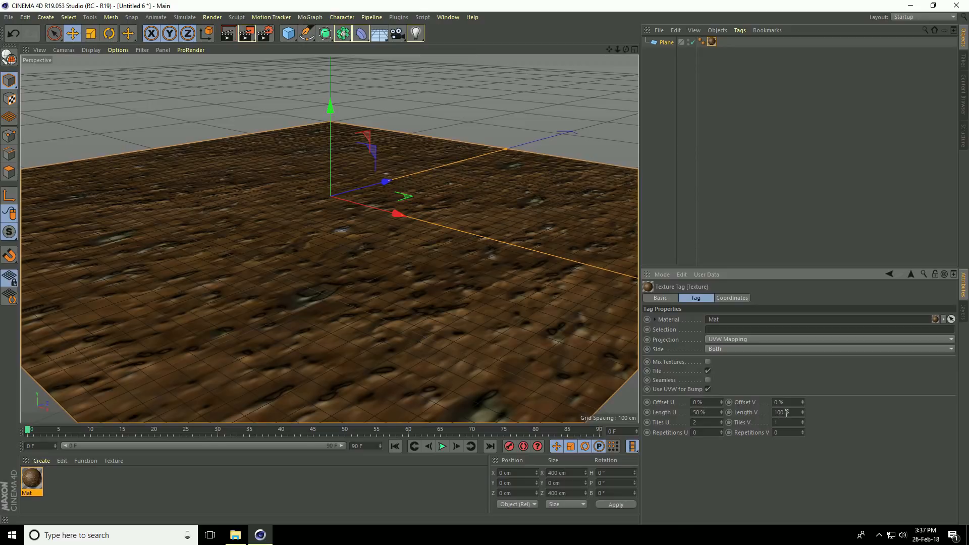
Set the texture tag's Length U/V to 50% and enable Seamless tiling.
{"action": "type", "text": "50%"}
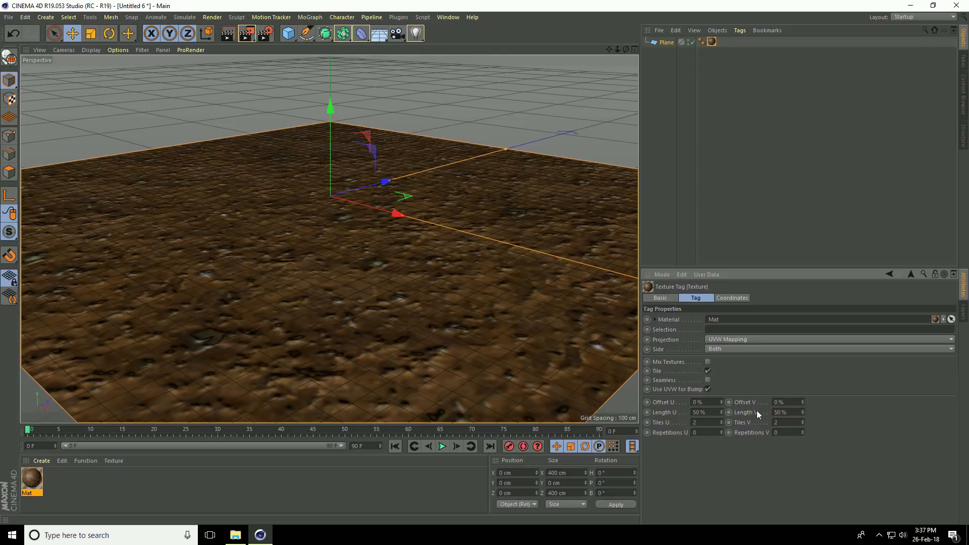
{"action": "left_click", "coordinate": [707, 380]}
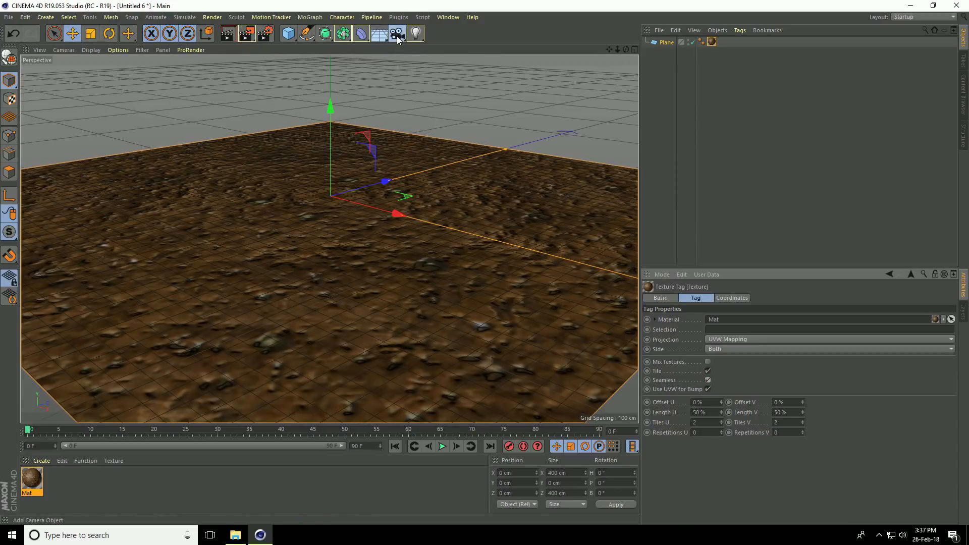
Add a camera and move the view closer over the textured plane.
{"action": "left_click", "coordinate": [394, 32]}
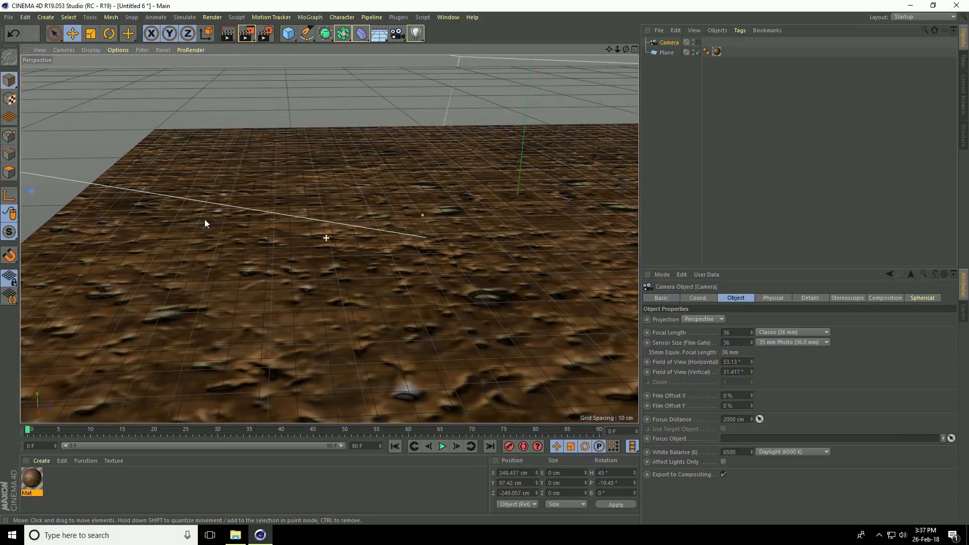
{"action": "left_click_drag", "start_coordinate": [206, 223], "coordinate": [313, 233]}
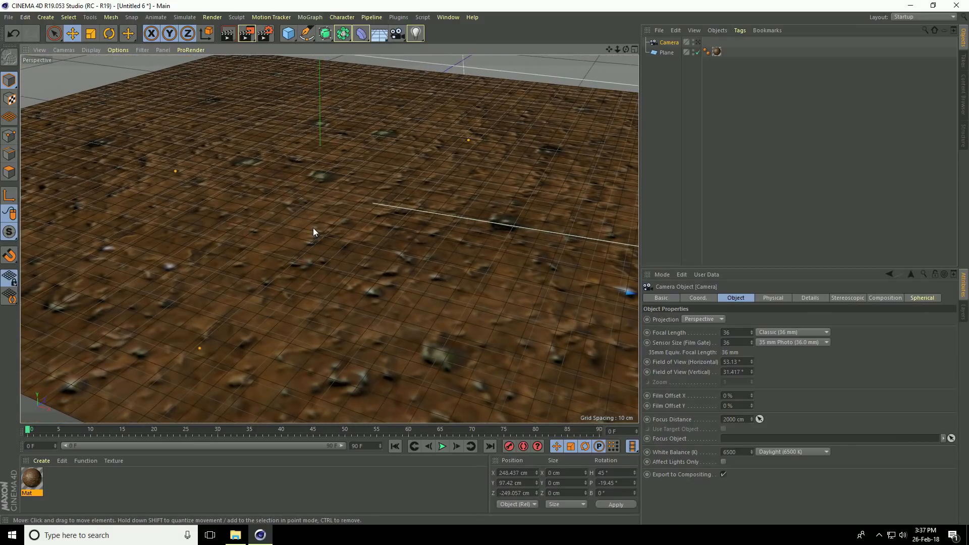
{"action": "left_click", "coordinate": [358, 33]}
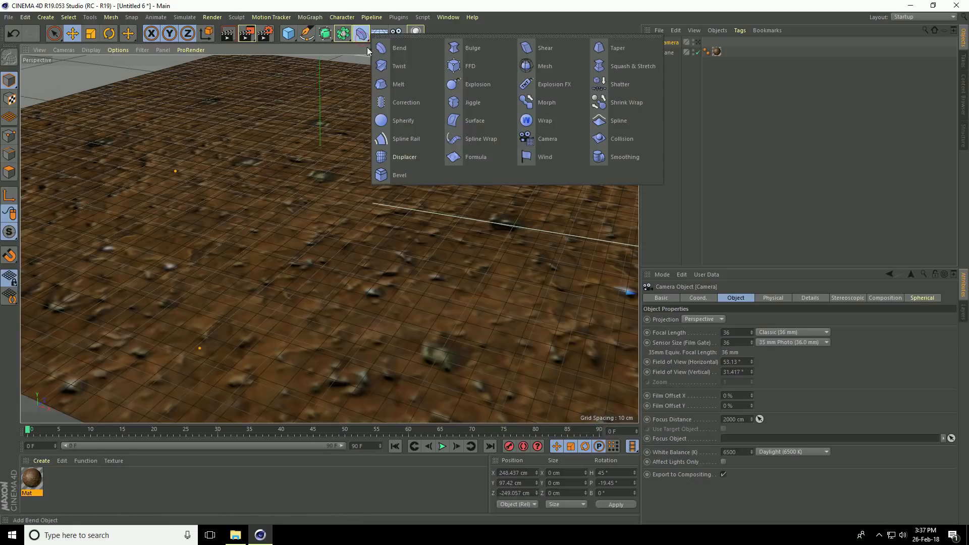
{"action": "mouse_move", "coordinate": [413, 161]}
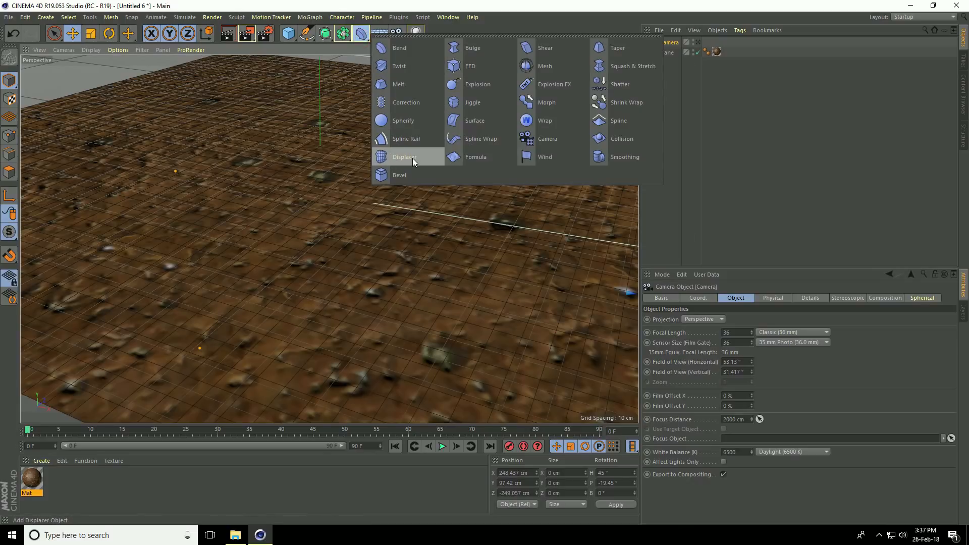
Add a Displacer deformer under the plane and show its Shading settings.
{"action": "left_click", "coordinate": [404, 157]}
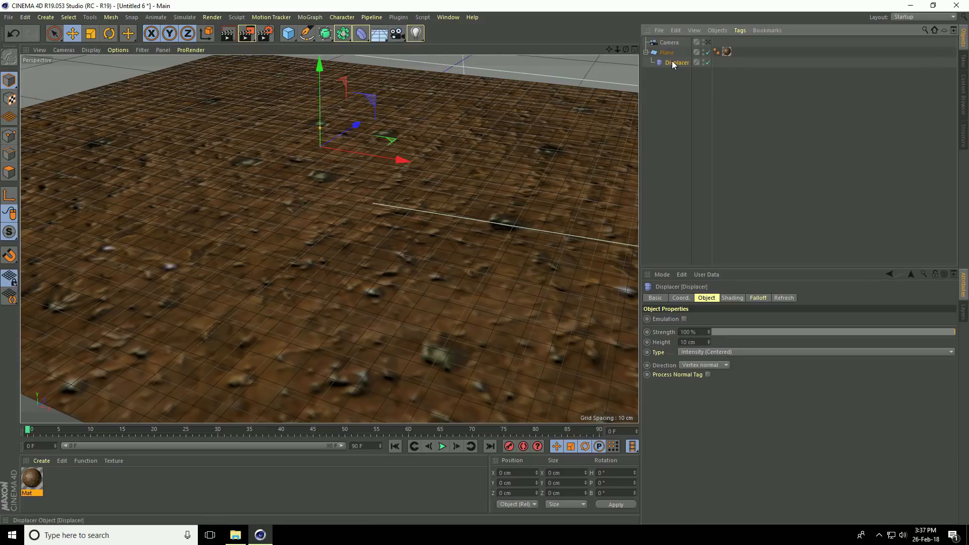
{"action": "left_click", "coordinate": [732, 297]}
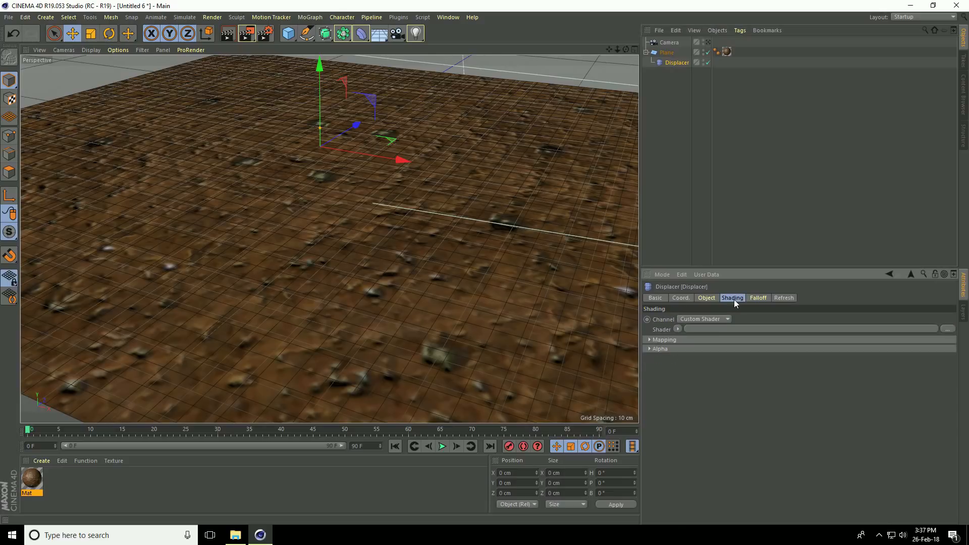
{"action": "mouse_move", "coordinate": [653, 331]}
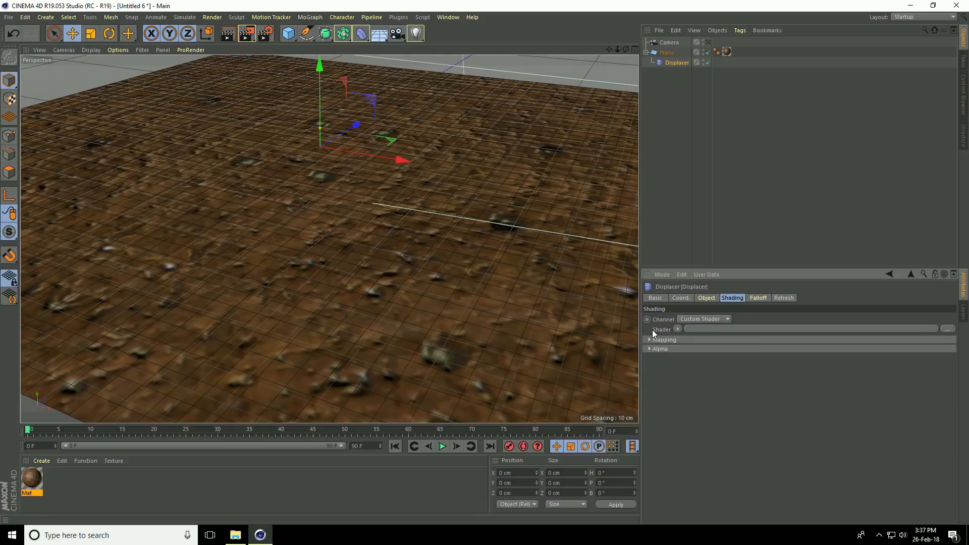
Use a Noise shader for the displacement with Global Scale 500%.
{"action": "left_click", "coordinate": [678, 329]}
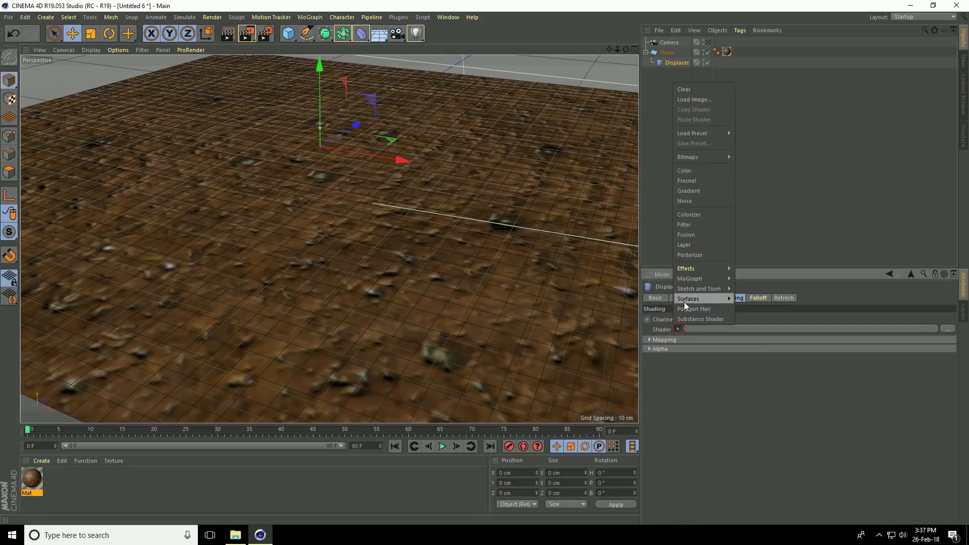
{"action": "mouse_move", "coordinate": [694, 201]}
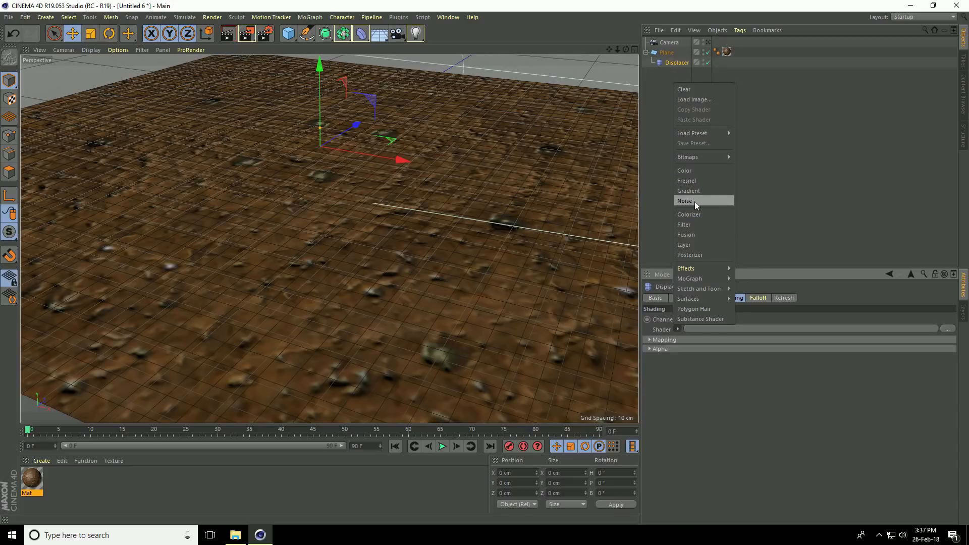
{"action": "left_click", "coordinate": [684, 200]}
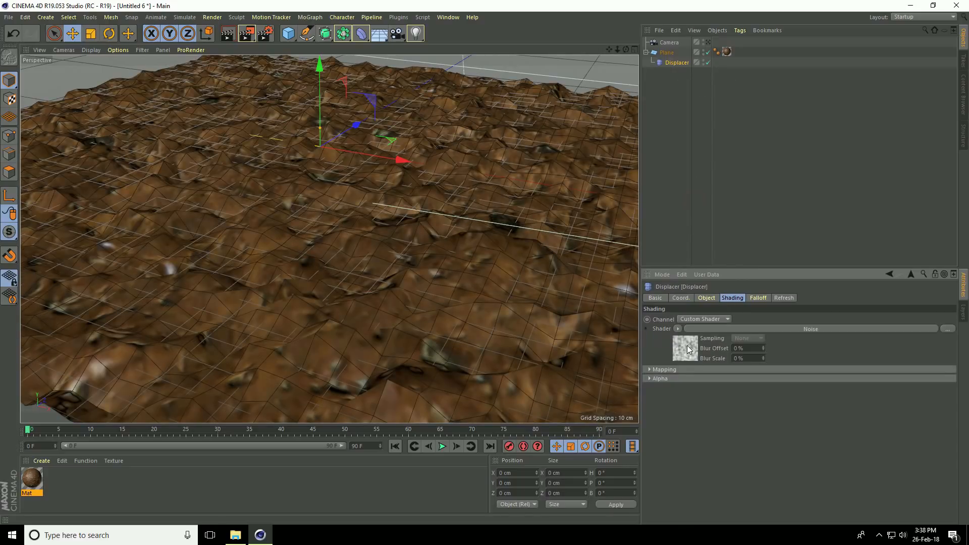
{"action": "left_click", "coordinate": [687, 348]}
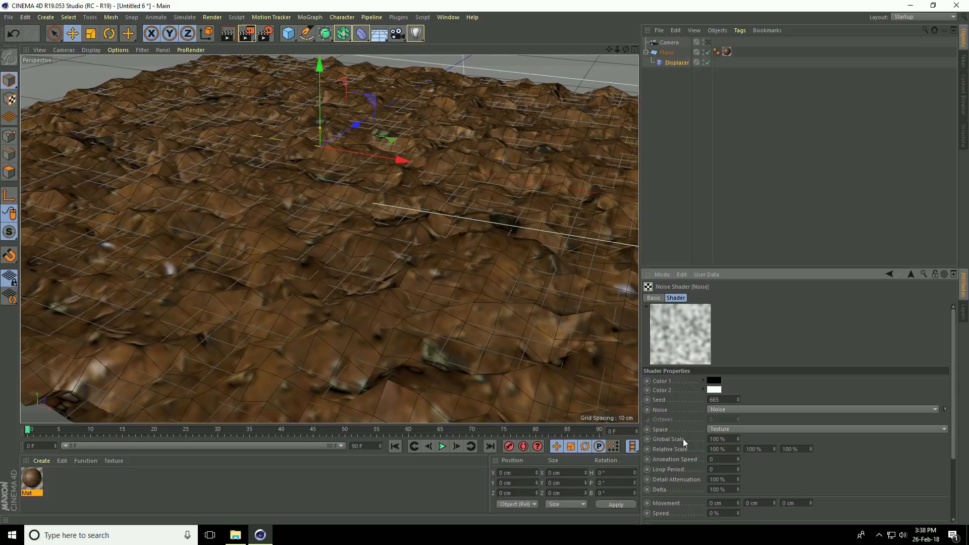
{"action": "type", "text": "500"}
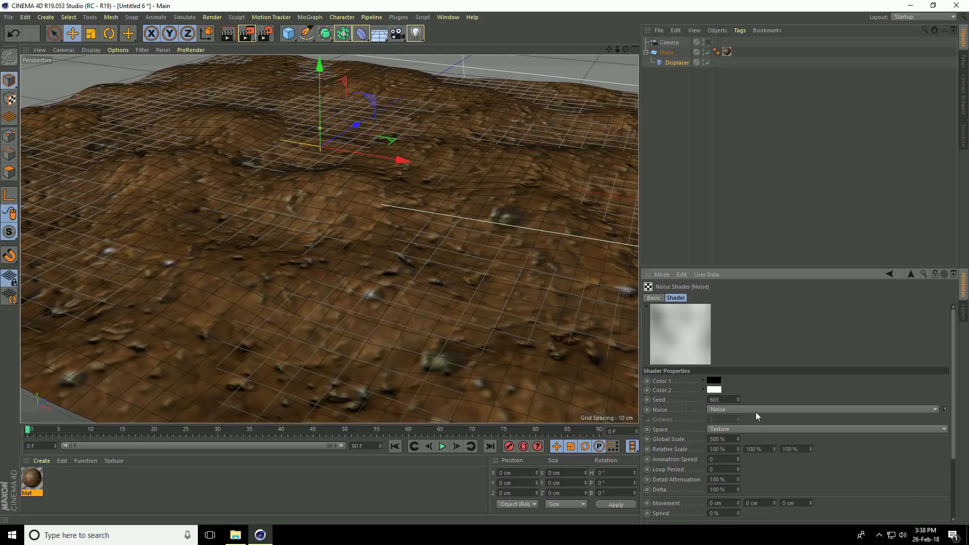
{"action": "left_click", "coordinate": [890, 275]}
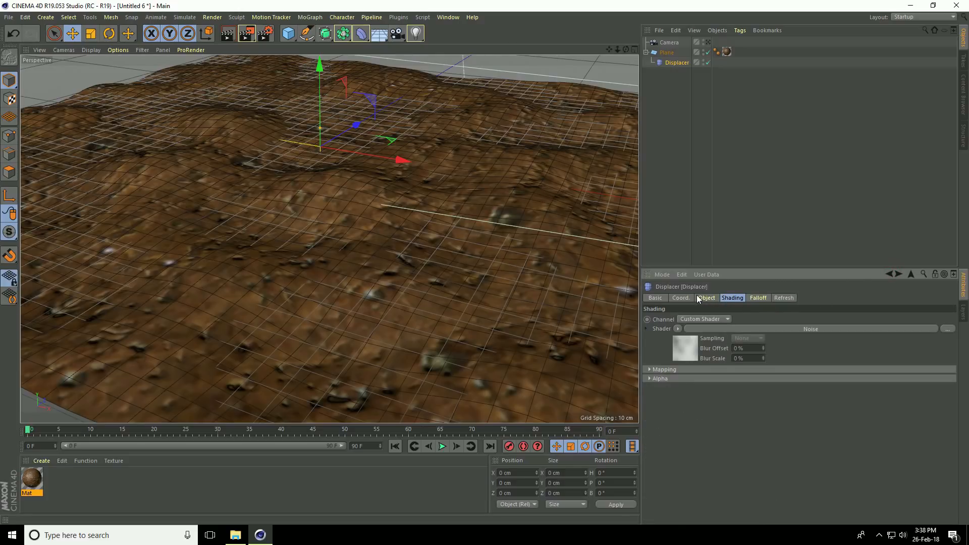
Lower the Displacer height to 5 cm and select the Plane.
{"action": "left_click", "coordinate": [707, 298]}
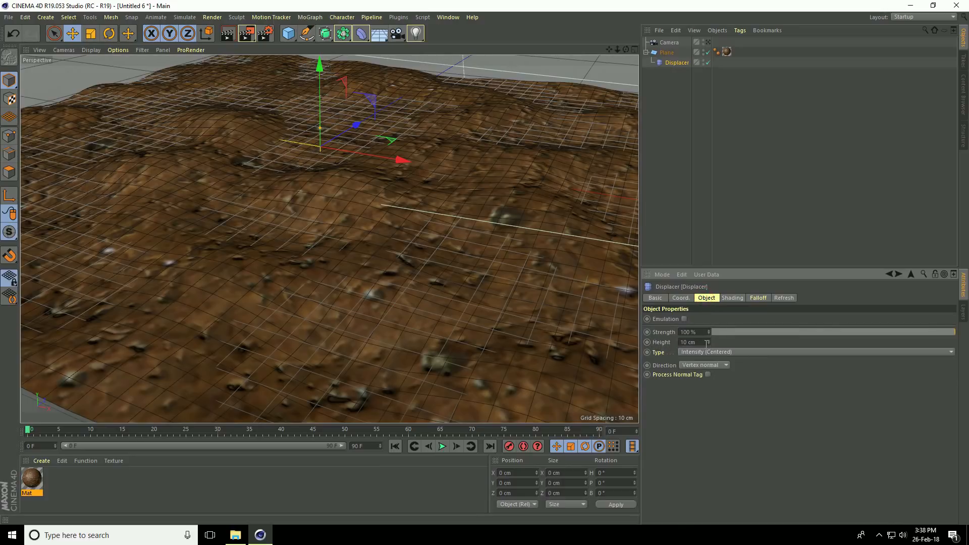
{"action": "left_click_drag", "start_coordinate": [690, 342], "coordinate": [680, 342]}
{"action": "type", "text": "5"}
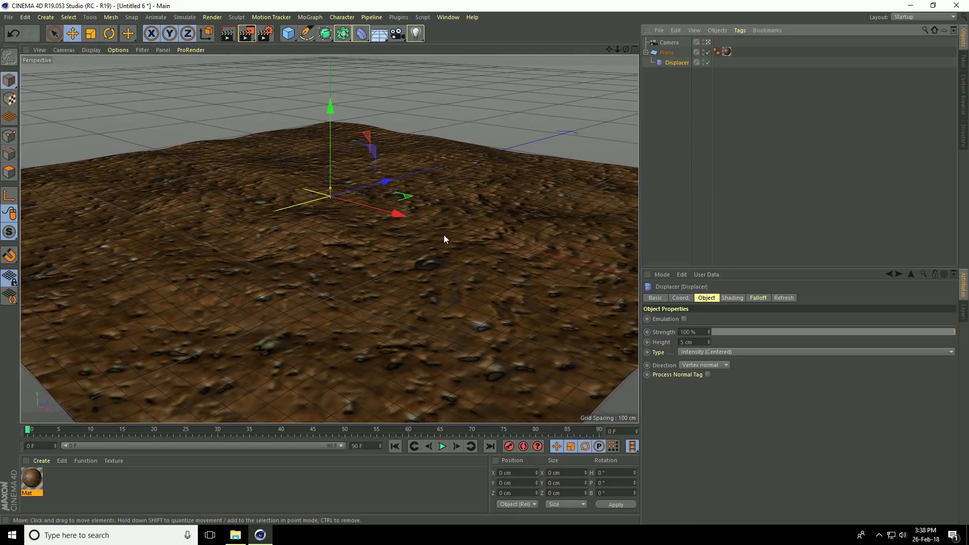
{"action": "mouse_move", "coordinate": [368, 254]}
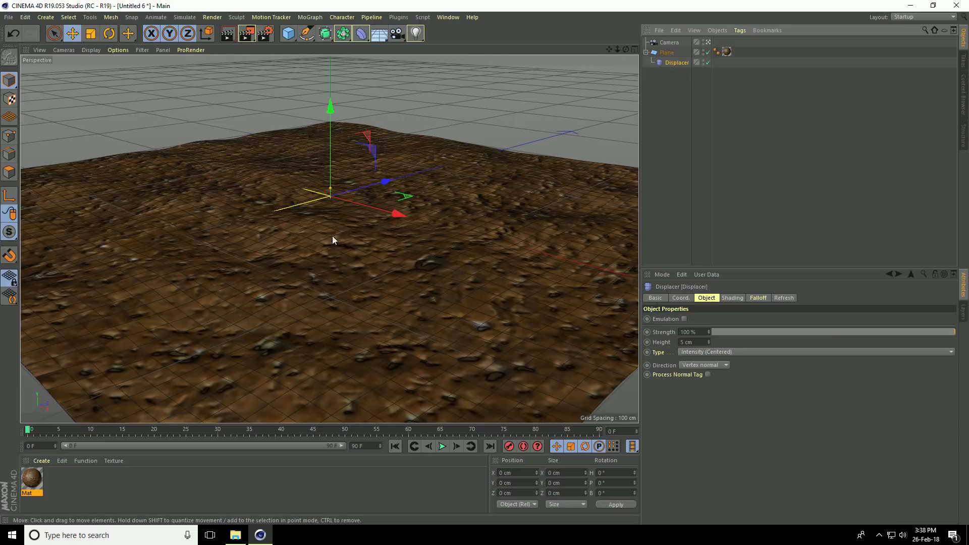
{"action": "left_click", "coordinate": [666, 53]}
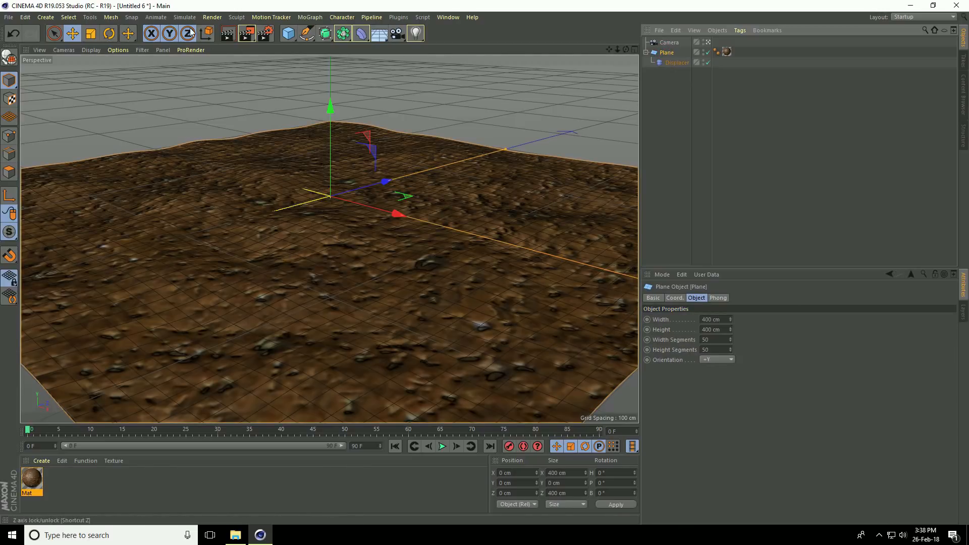
Add Hair to the plane via Simulate > Hair Objects and show the Hairs settings.
{"action": "left_click", "coordinate": [184, 17]}
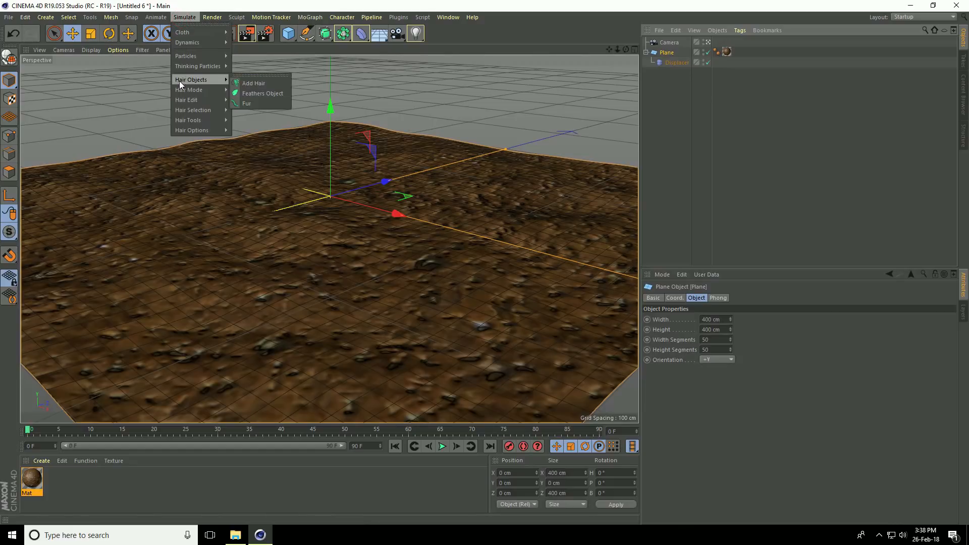
{"action": "mouse_move", "coordinate": [268, 83]}
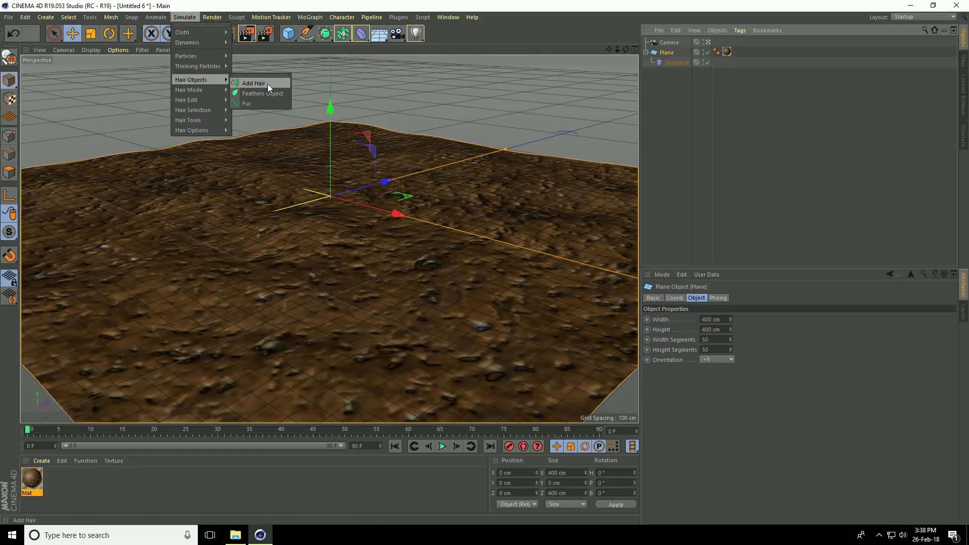
{"action": "left_click", "coordinate": [253, 83]}
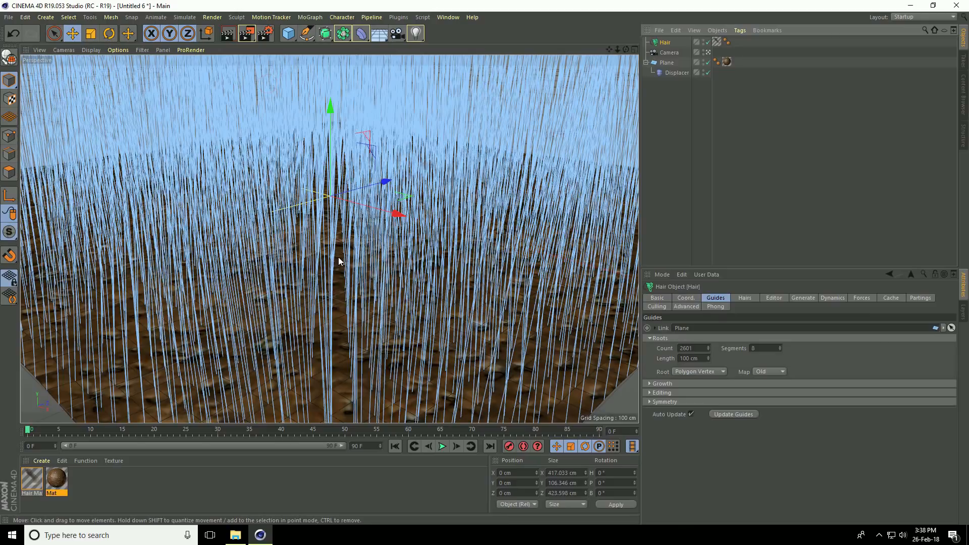
{"action": "left_click_drag", "start_coordinate": [338, 261], "coordinate": [374, 255]}
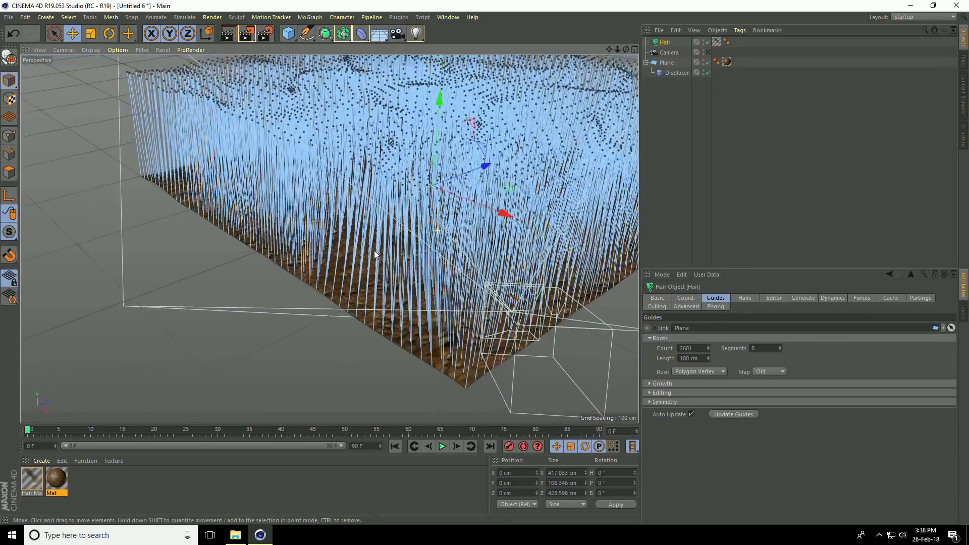
{"action": "left_click_drag", "start_coordinate": [373, 256], "coordinate": [451, 233]}
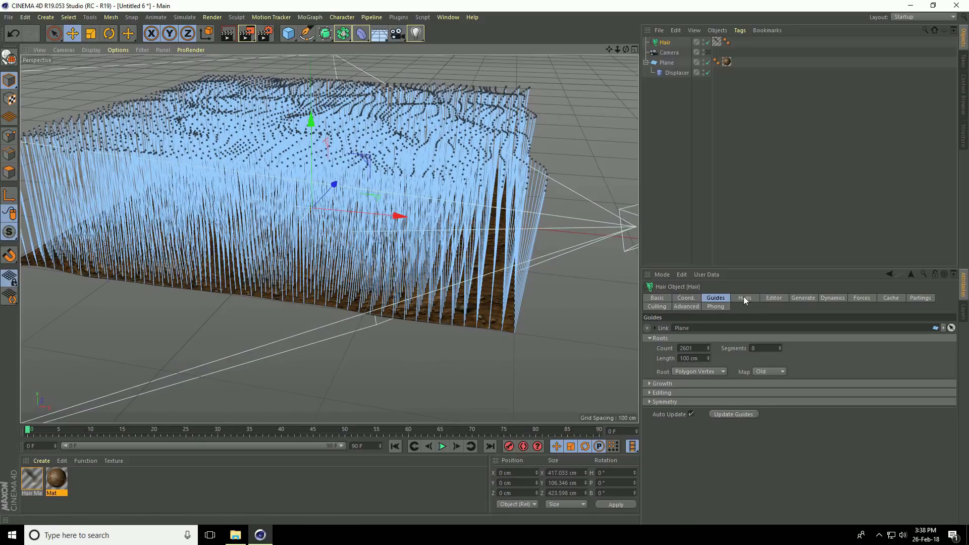
{"action": "left_click", "coordinate": [745, 297]}
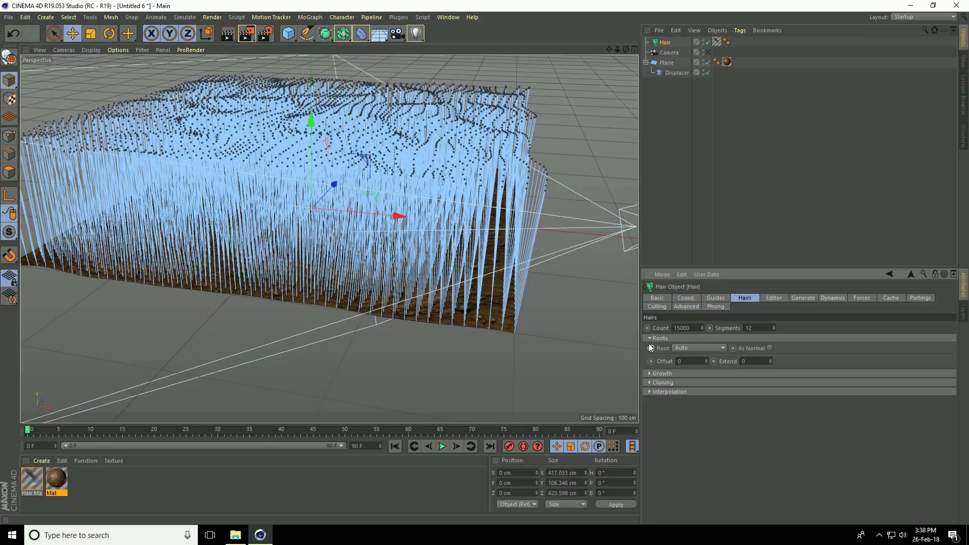
Root the hairs by Polygon Area.
{"action": "left_click", "coordinate": [699, 347]}
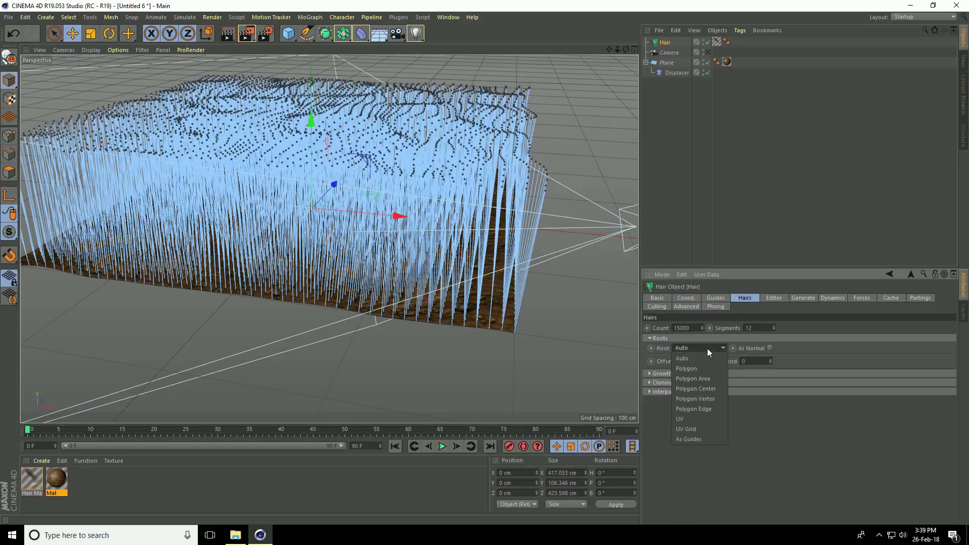
{"action": "mouse_move", "coordinate": [712, 379]}
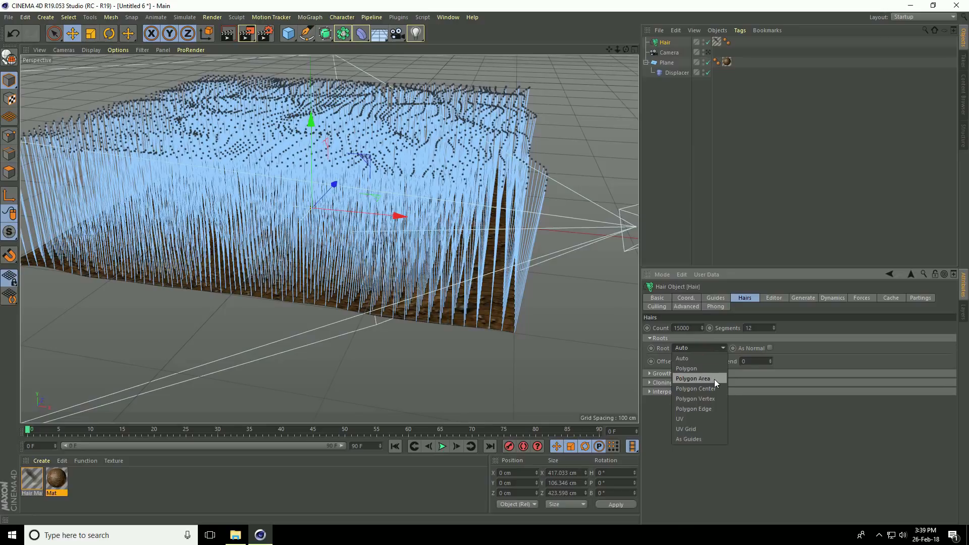
{"action": "left_click", "coordinate": [692, 378]}
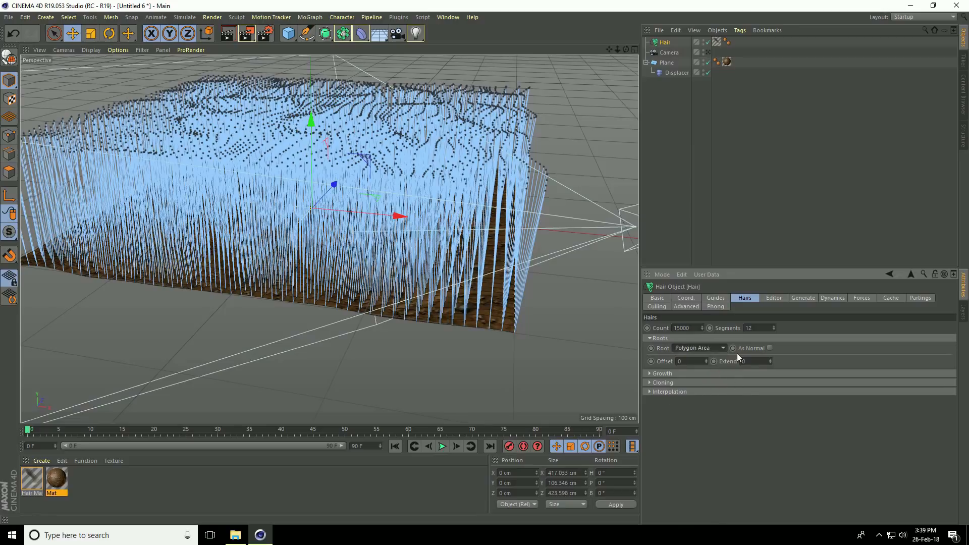
{"action": "left_click", "coordinate": [715, 297]}
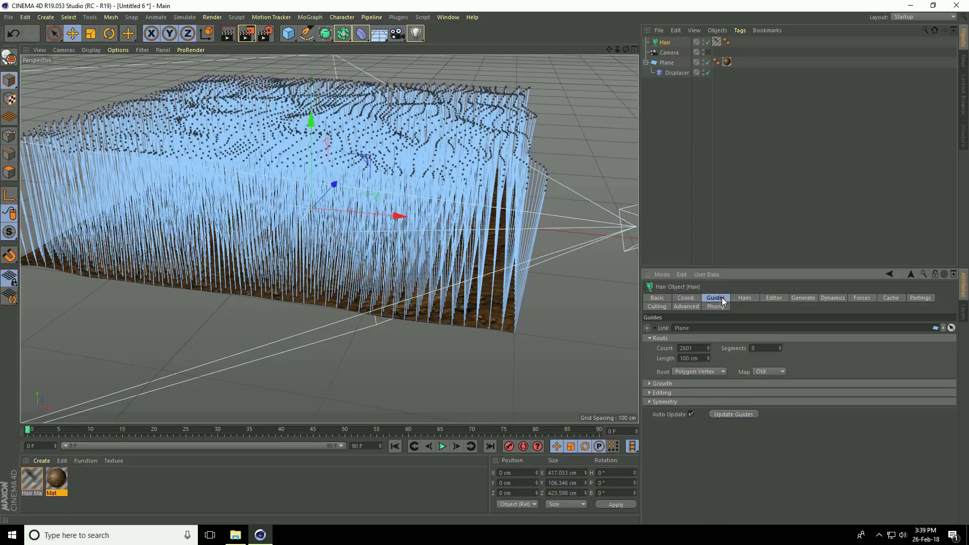
Root the guides by Polygon Area with a count of 15000.
{"action": "left_click", "coordinate": [700, 372]}
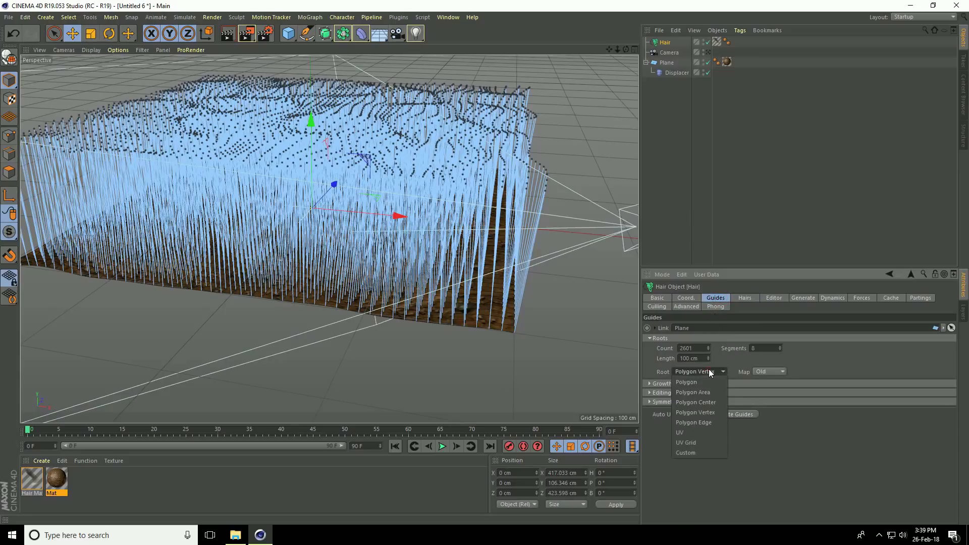
{"action": "left_click", "coordinate": [692, 391]}
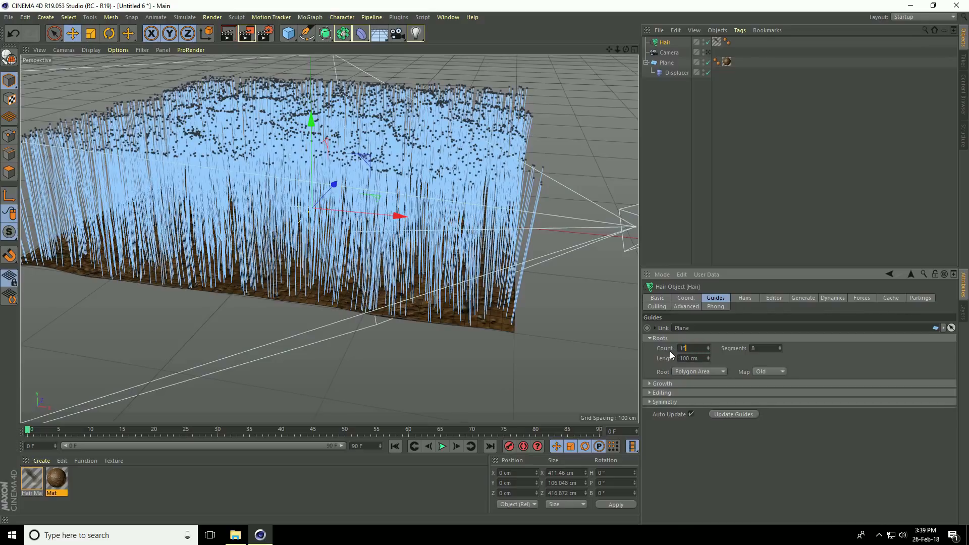
{"action": "type", "text": "15000"}
{"action": "left_click", "coordinate": [693, 358]}
{"action": "type", "text": "35"}
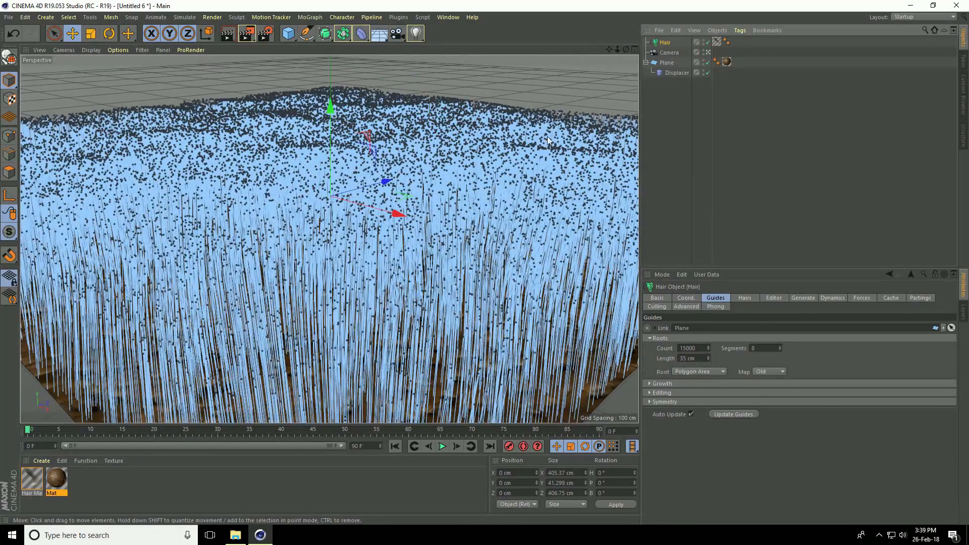
{"action": "left_click", "coordinate": [378, 33]}
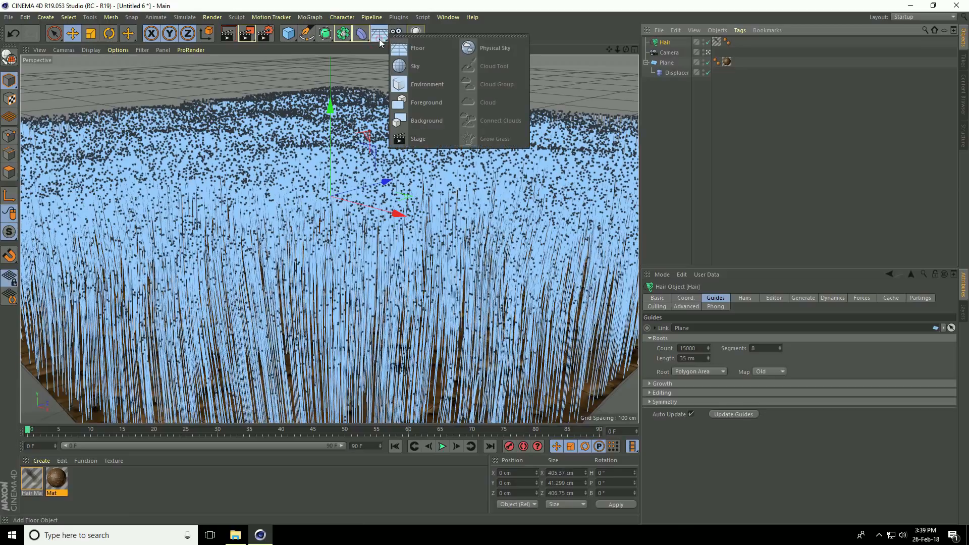
{"action": "left_click", "coordinate": [495, 47]}
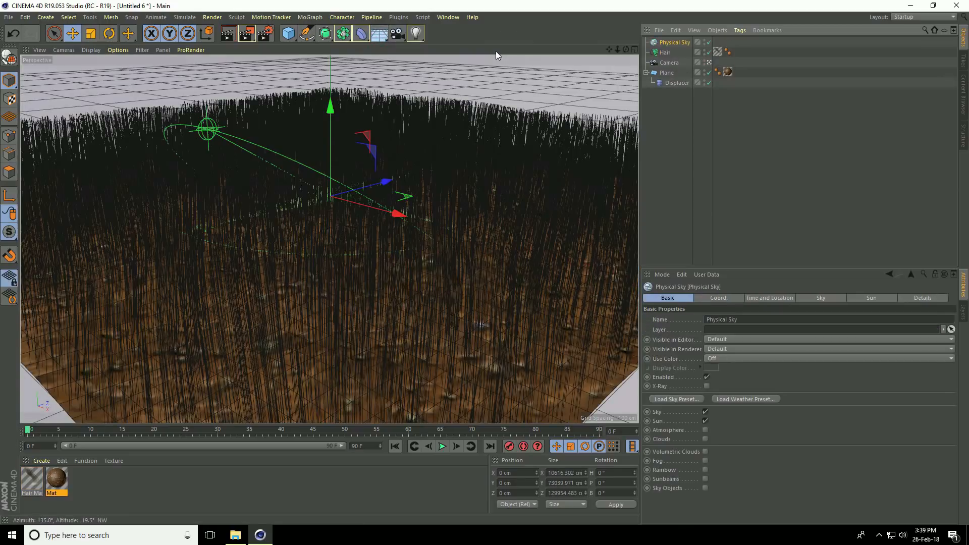
{"action": "mouse_move", "coordinate": [243, 34]}
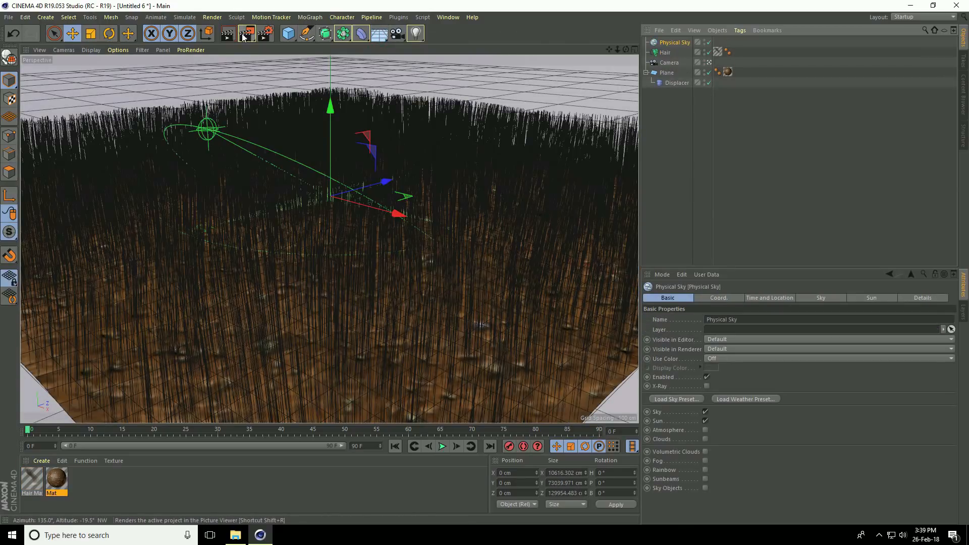
{"action": "left_click", "coordinate": [241, 34]}
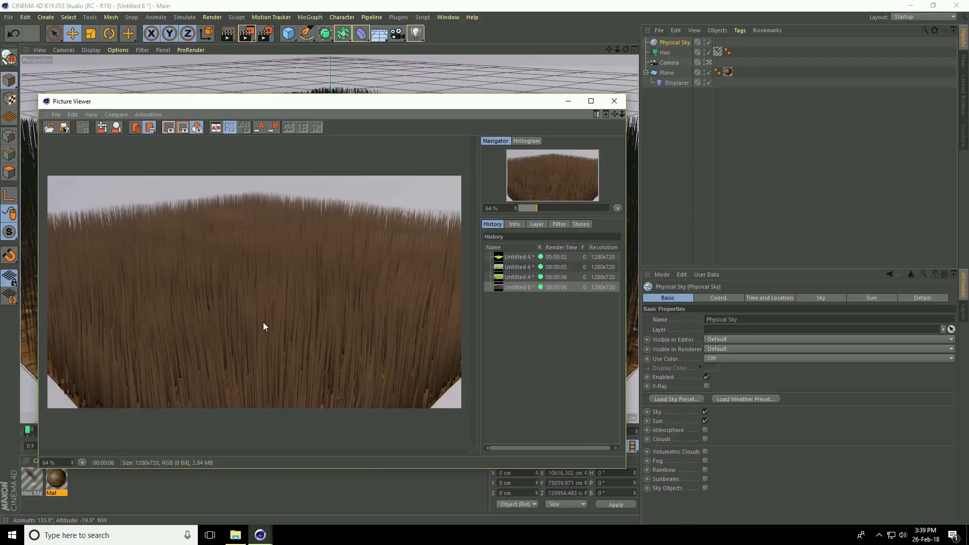
{"action": "mouse_move", "coordinate": [255, 322]}
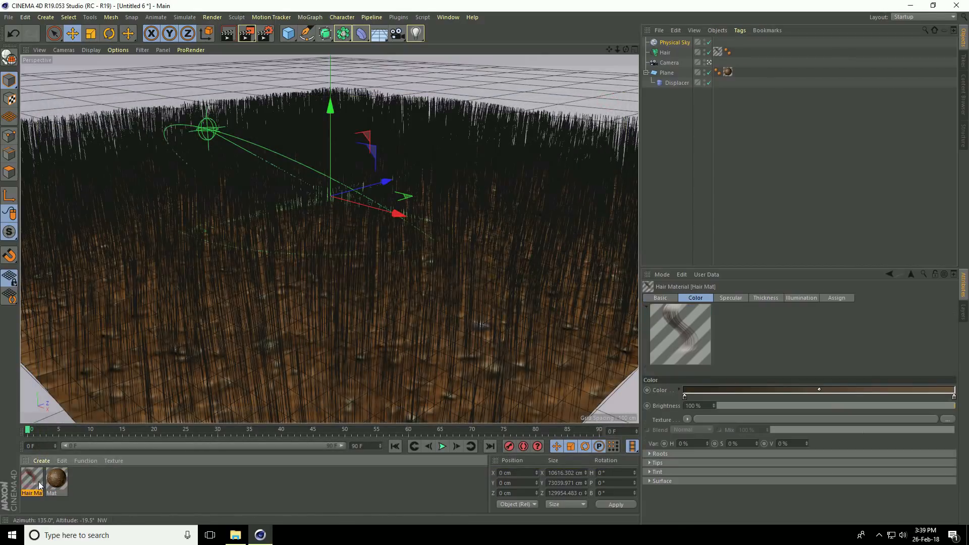
Set the hair gradient's first knot to dark green at hue 100.
{"action": "double_click", "coordinate": [29, 480]}
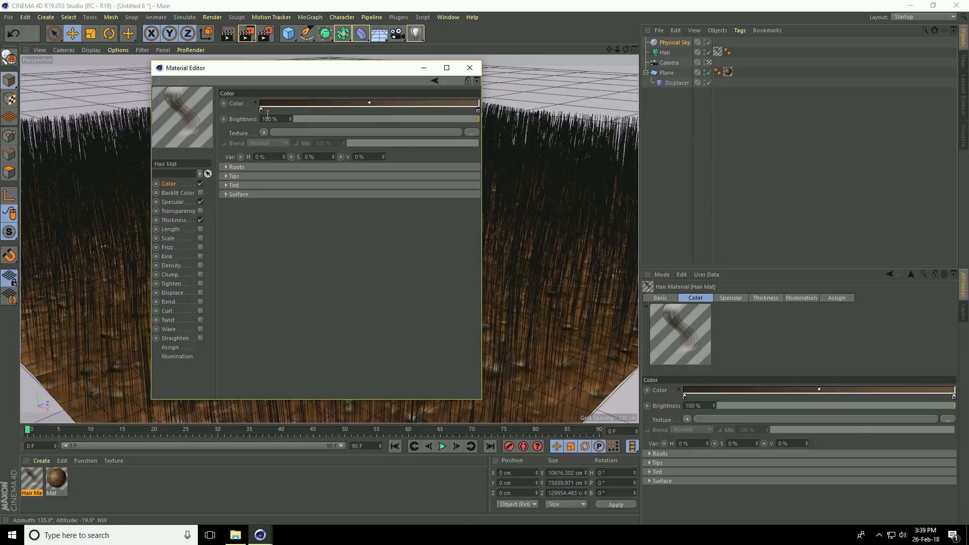
{"action": "left_click", "coordinate": [369, 103]}
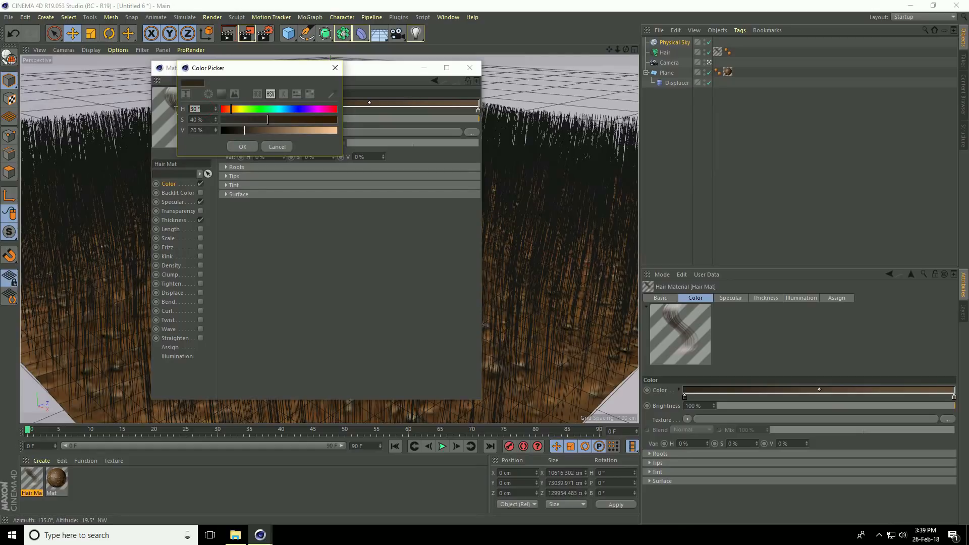
{"action": "type", "text": "100"}
{"action": "left_click", "coordinate": [204, 129]}
{"action": "type", "text": "50"}
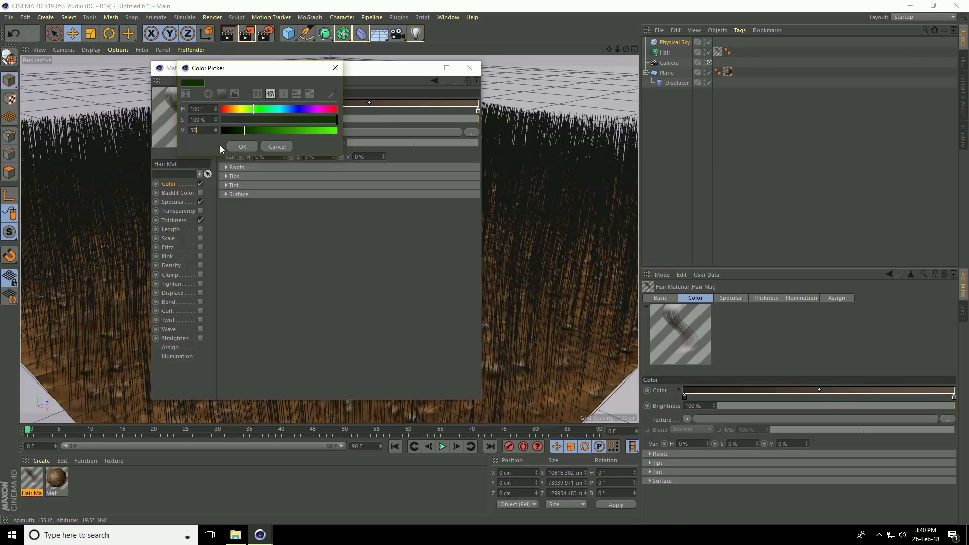
{"action": "left_click", "coordinate": [242, 146]}
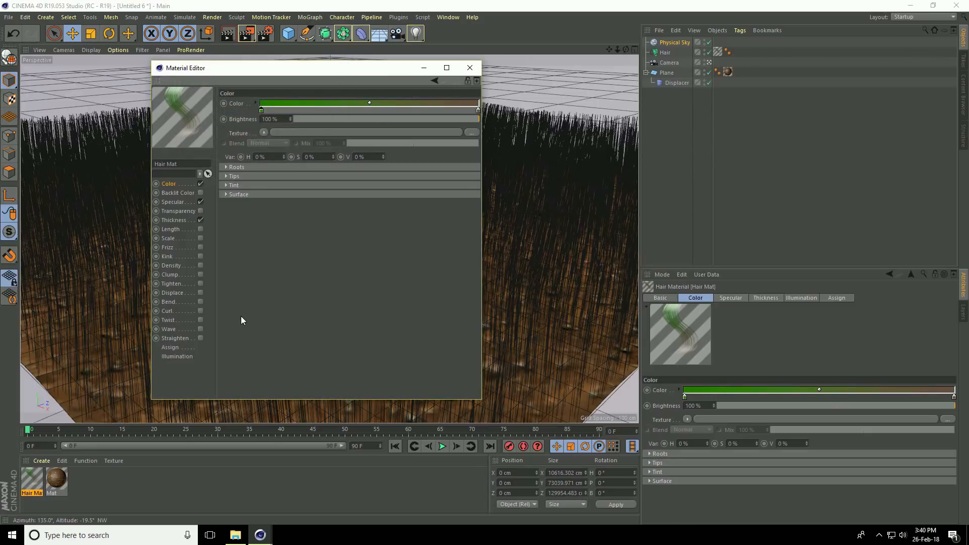
{"action": "mouse_move", "coordinate": [485, 122]}
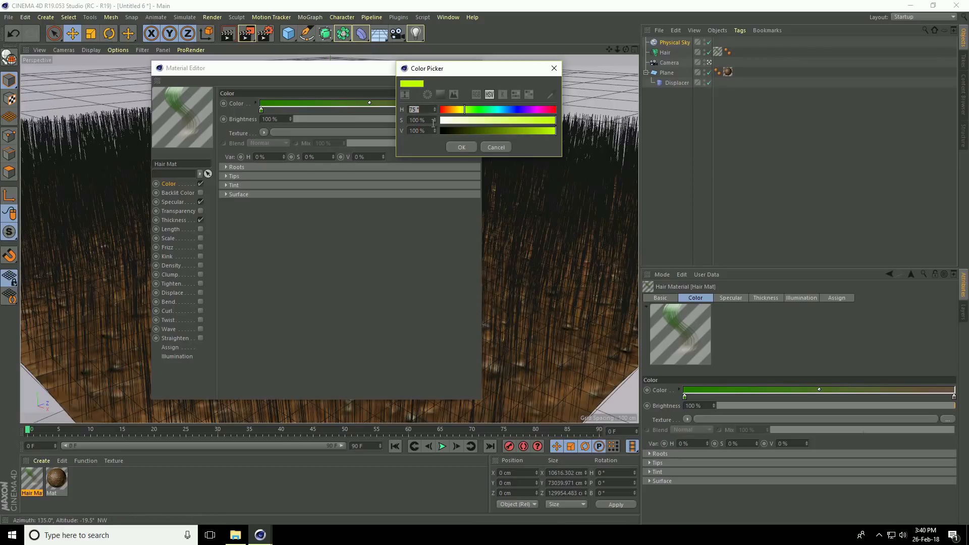
Set the second knot to bright yellow-green at hue 75.
{"action": "left_click", "coordinate": [461, 148]}
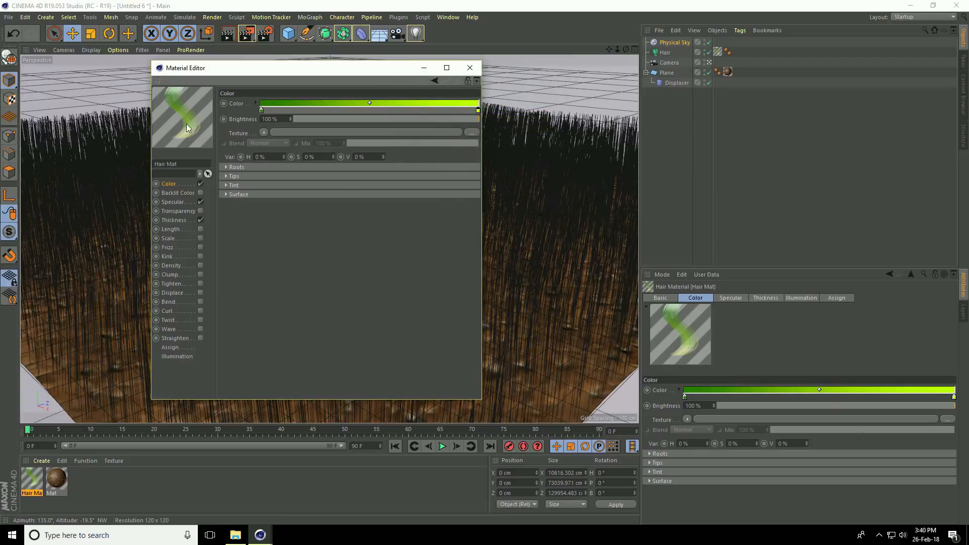
{"action": "mouse_move", "coordinate": [173, 106]}
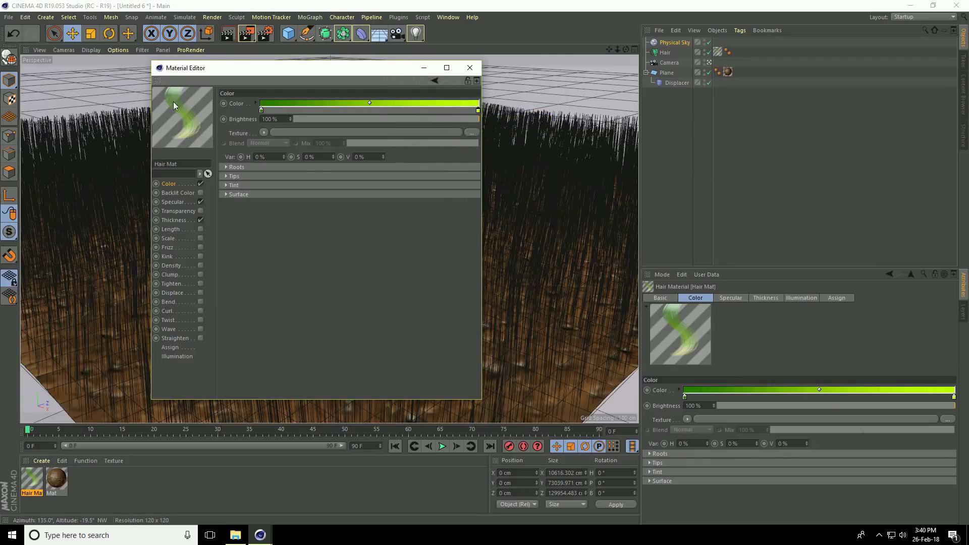
{"action": "mouse_move", "coordinate": [190, 135]}
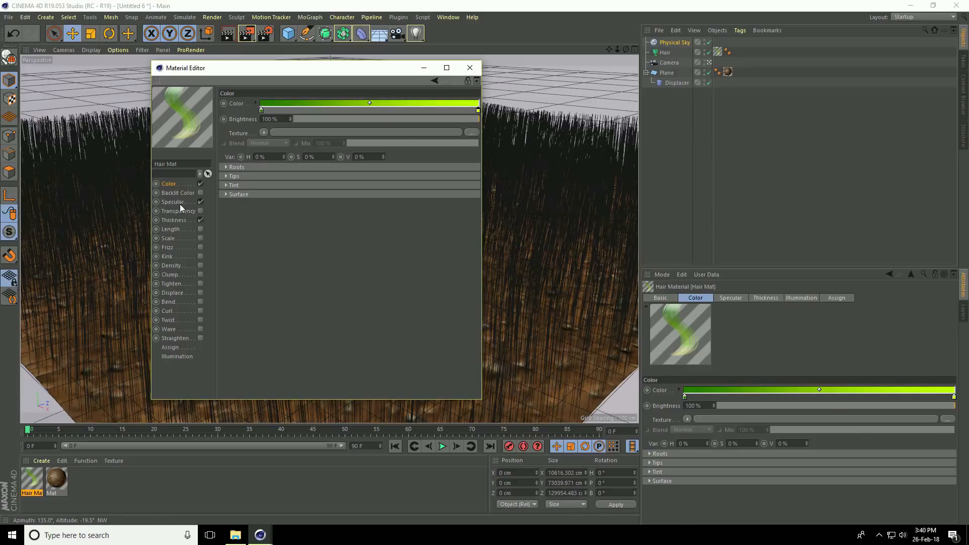
{"action": "left_click", "coordinate": [174, 202]}
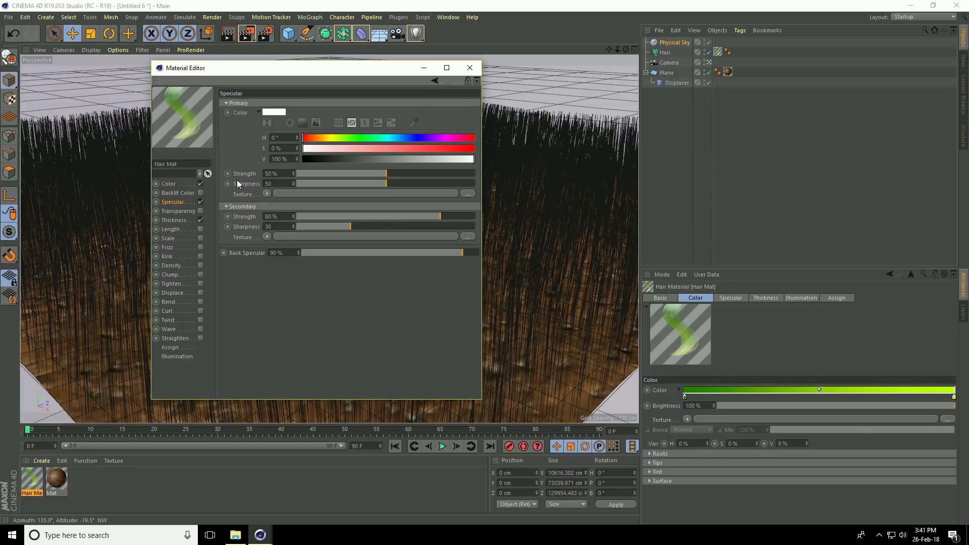
{"action": "mouse_move", "coordinate": [173, 222]}
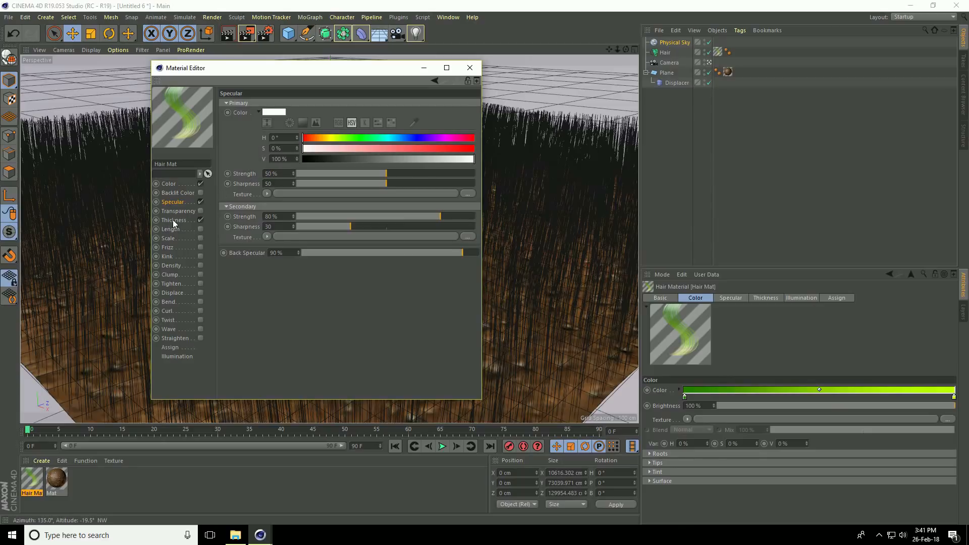
Lower the right end of the hair Thickness curve so the grass strands taper toward their tips.
{"action": "left_click", "coordinate": [174, 220]}
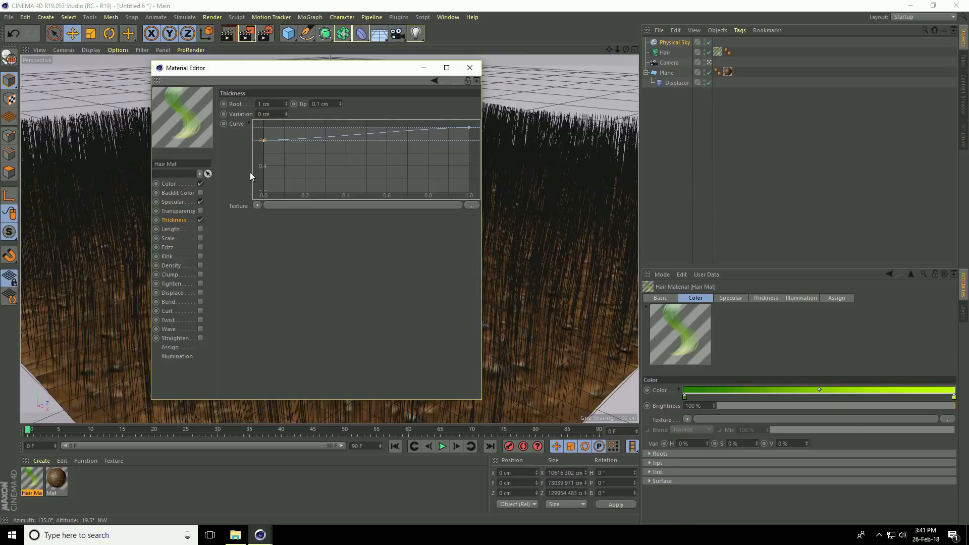
{"action": "mouse_move", "coordinate": [469, 126]}
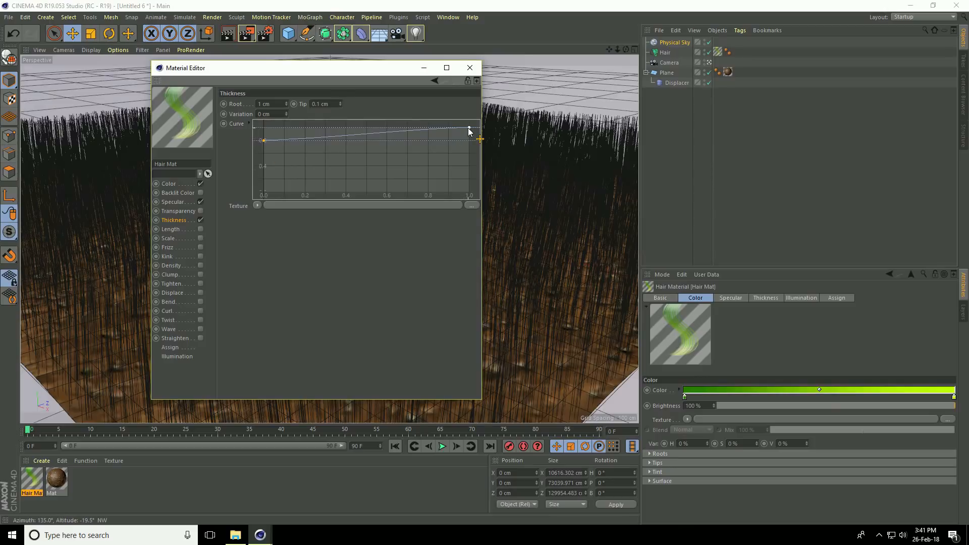
{"action": "left_click_drag", "start_coordinate": [468, 130], "coordinate": [468, 140]}
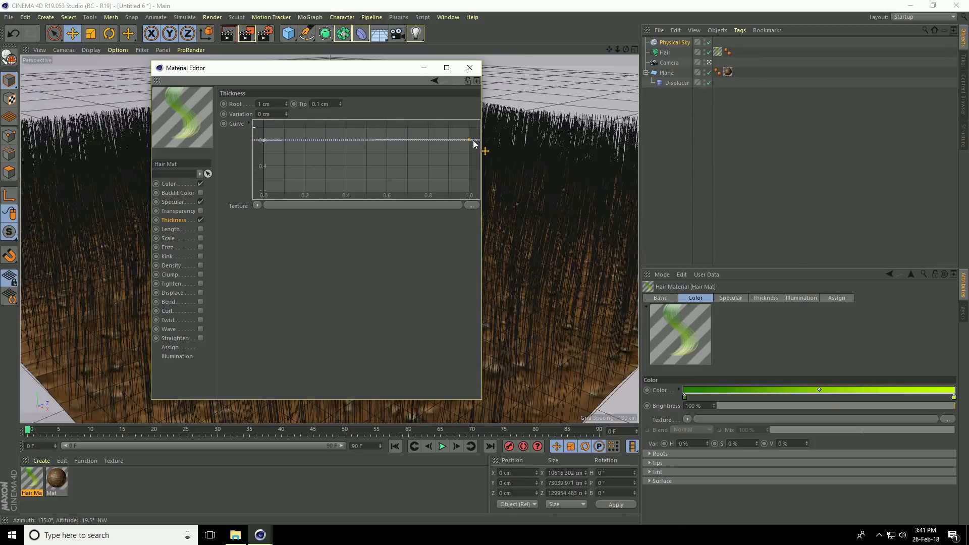
{"action": "left_click_drag", "start_coordinate": [469, 140], "coordinate": [469, 152]}
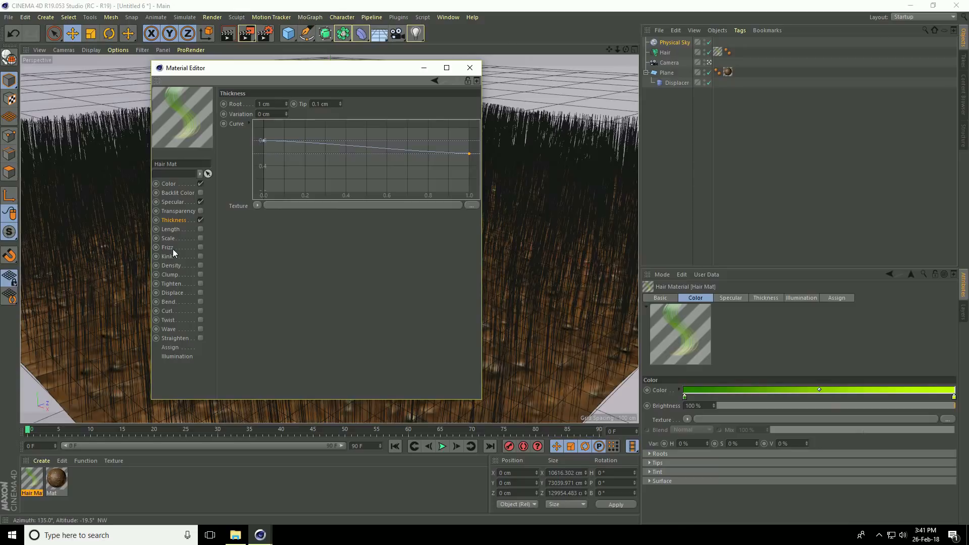
Enable Frizz and Kink on the grass hair material and finish editing it.
{"action": "left_click", "coordinate": [167, 246]}
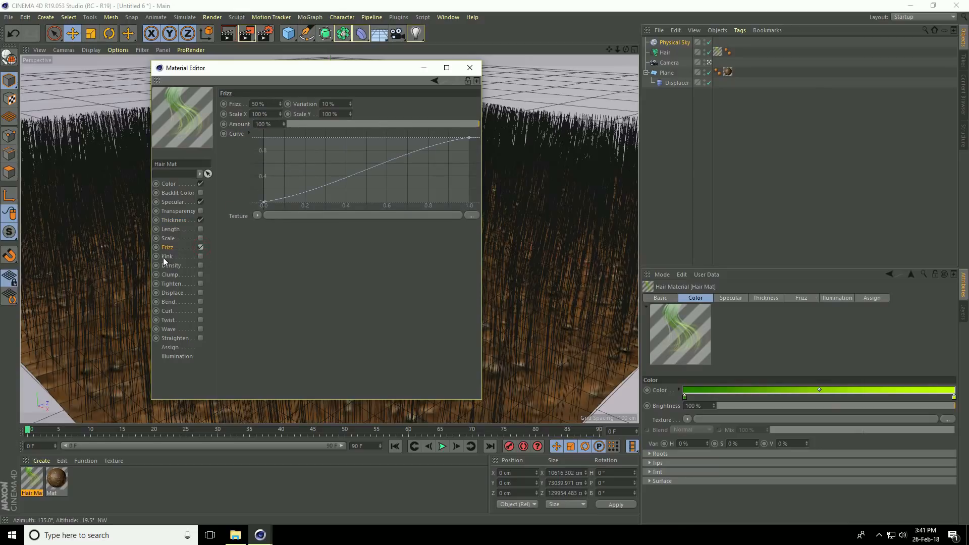
{"action": "left_click", "coordinate": [167, 256]}
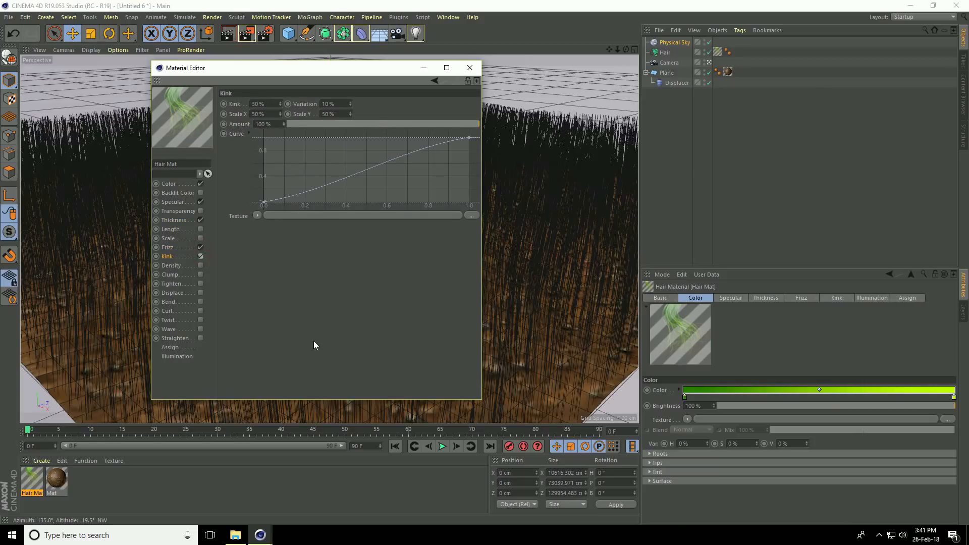
{"action": "mouse_move", "coordinate": [470, 67]}
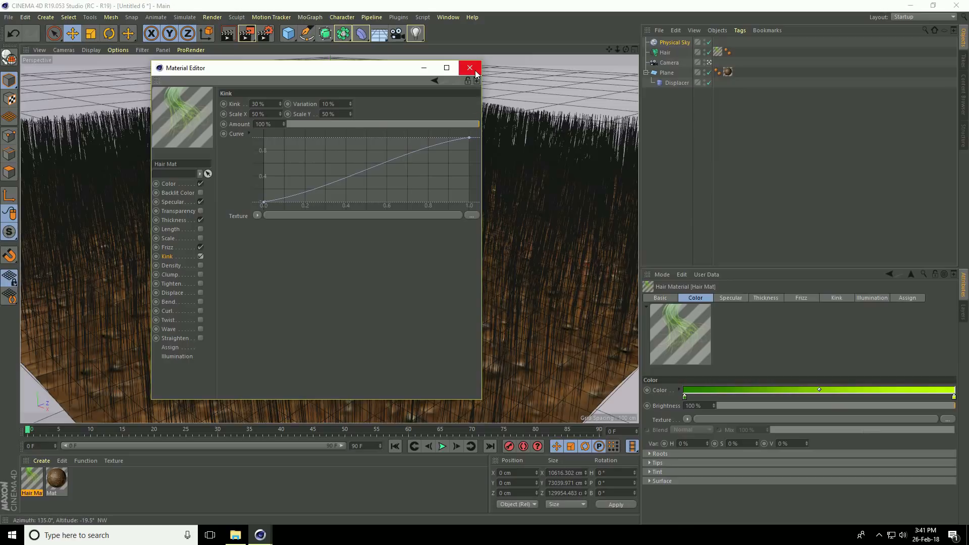
{"action": "left_click", "coordinate": [469, 68]}
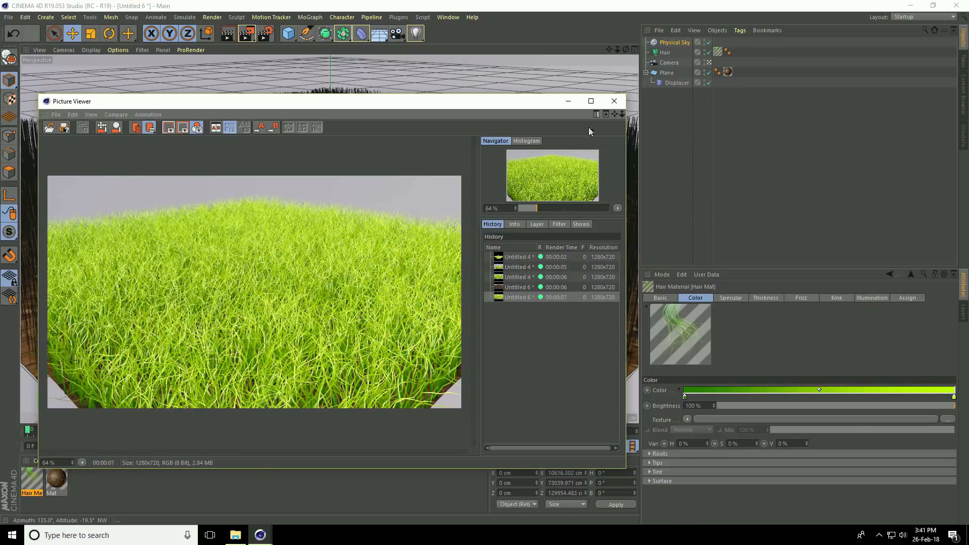
{"action": "left_click", "coordinate": [614, 101]}
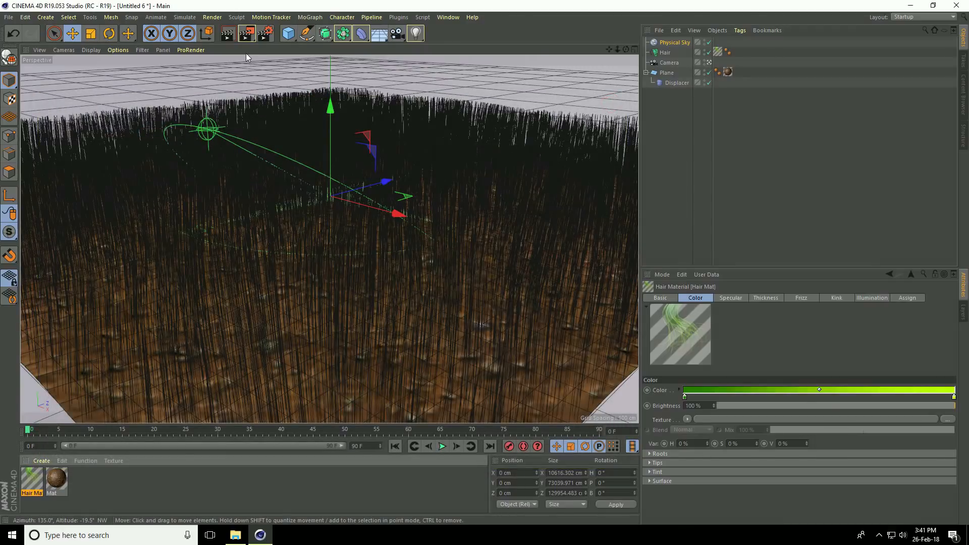
Add a Sphere primitive to the scene as the ball.
{"action": "left_click", "coordinate": [285, 33]}
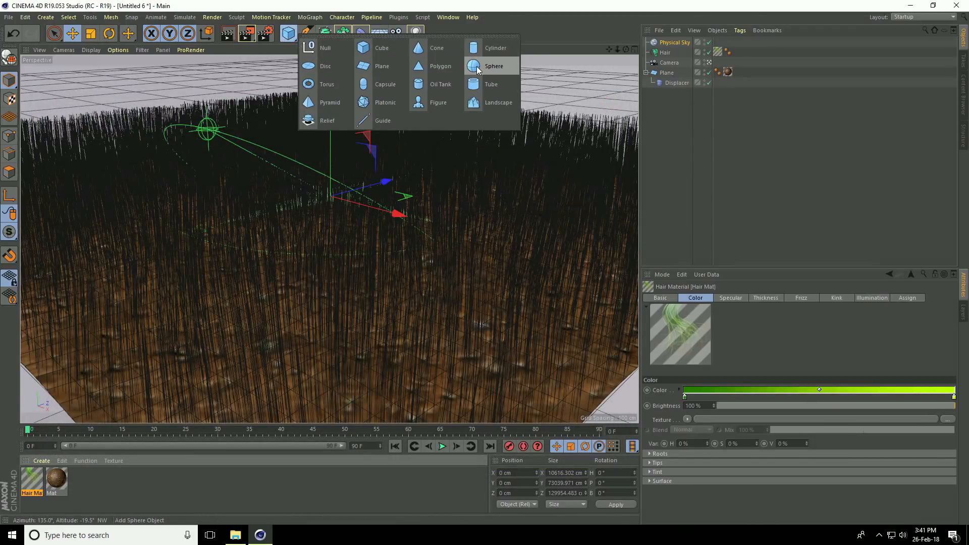
{"action": "left_click", "coordinate": [493, 66]}
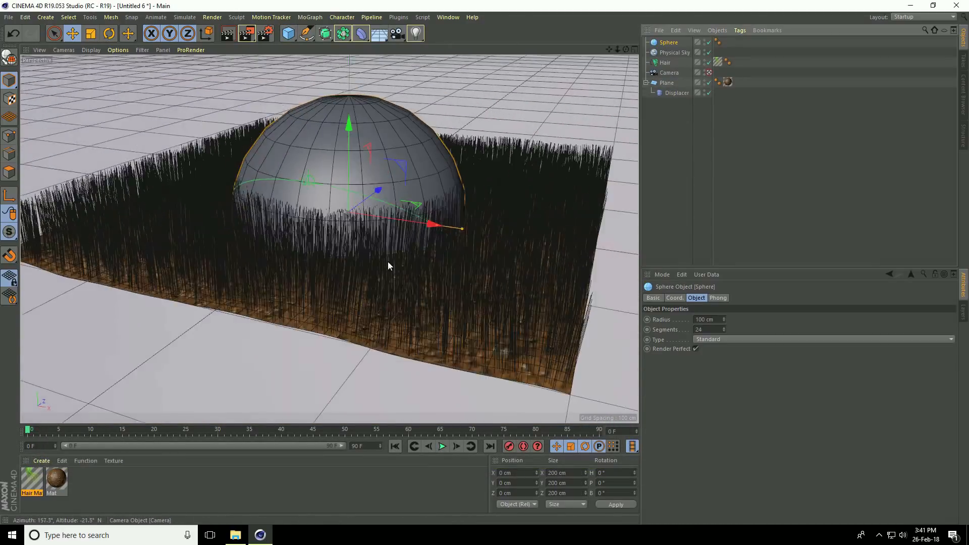
{"action": "left_click_drag", "start_coordinate": [389, 265], "coordinate": [334, 183]}
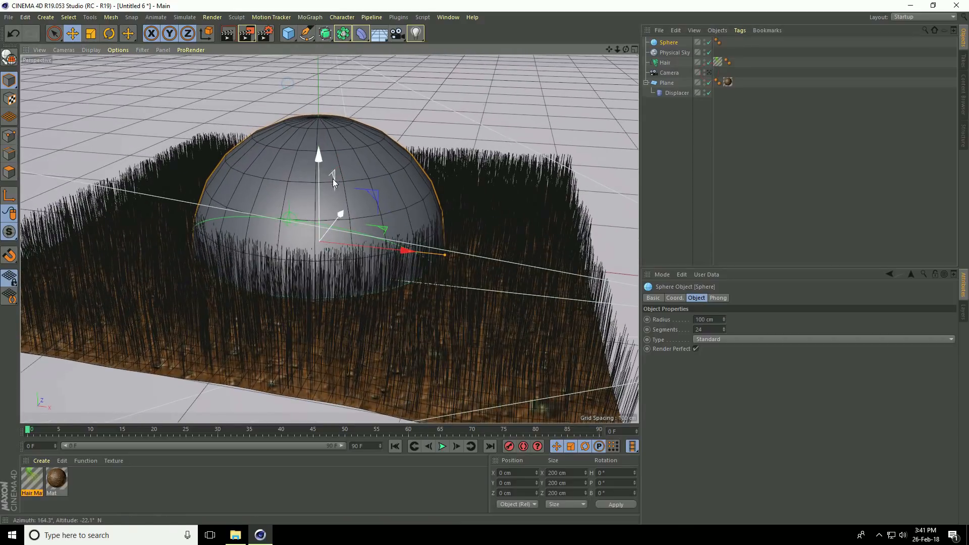
Give the sphere a 30 cm radius, rest it on the grass at Y≈30 cm, and set 50 segments.
{"action": "left_click_drag", "start_coordinate": [318, 154], "coordinate": [317, 65]}
{"action": "type", "text": "30"}
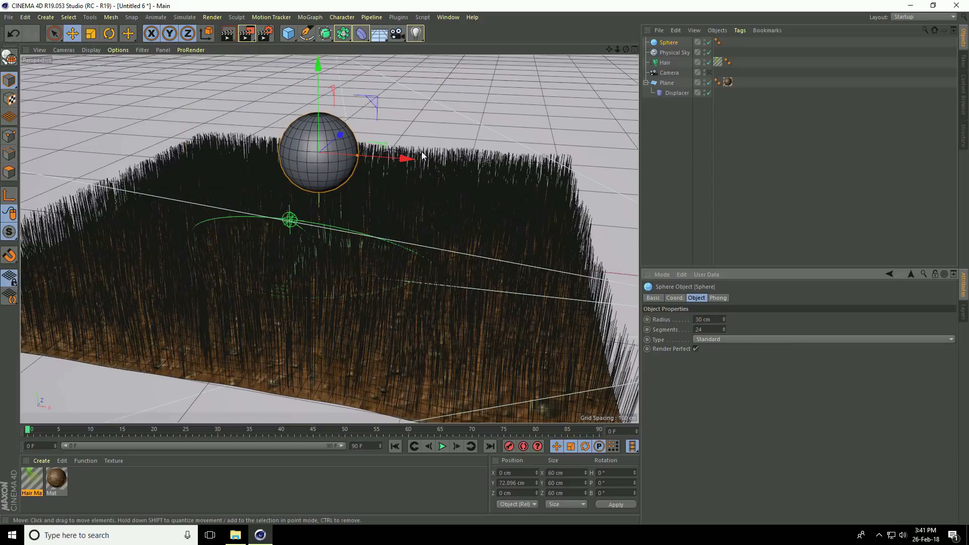
{"action": "left_click_drag", "start_coordinate": [317, 66], "coordinate": [317, 105]}
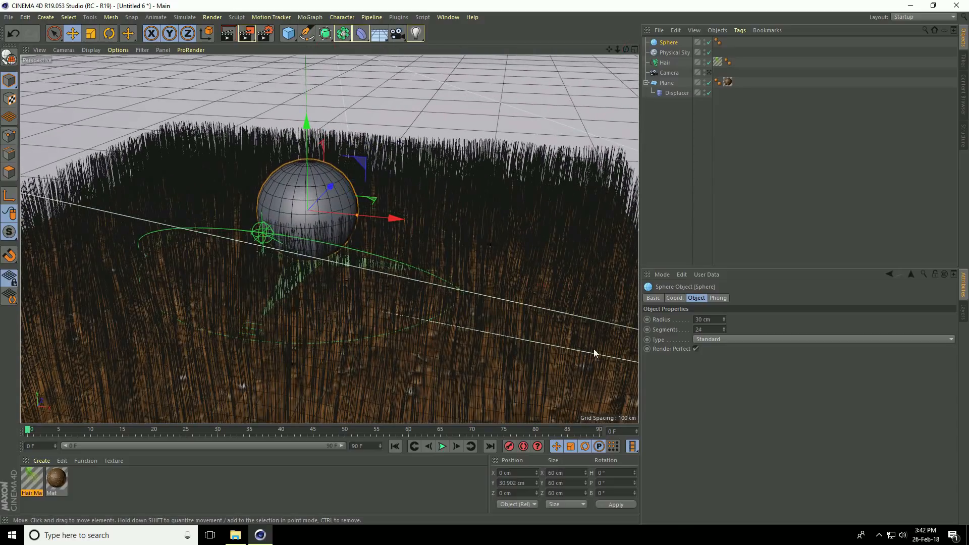
{"action": "type", "text": "50"}
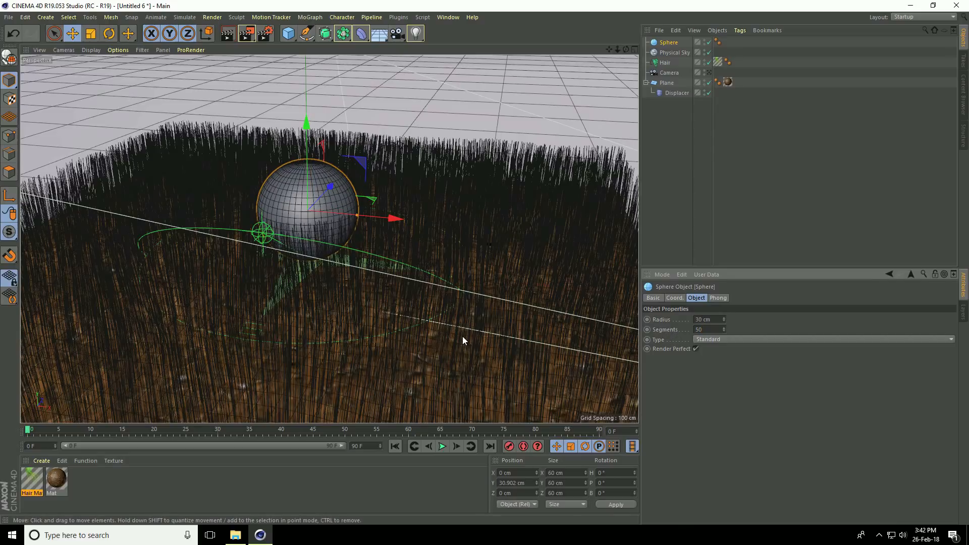
{"action": "mouse_move", "coordinate": [194, 309]}
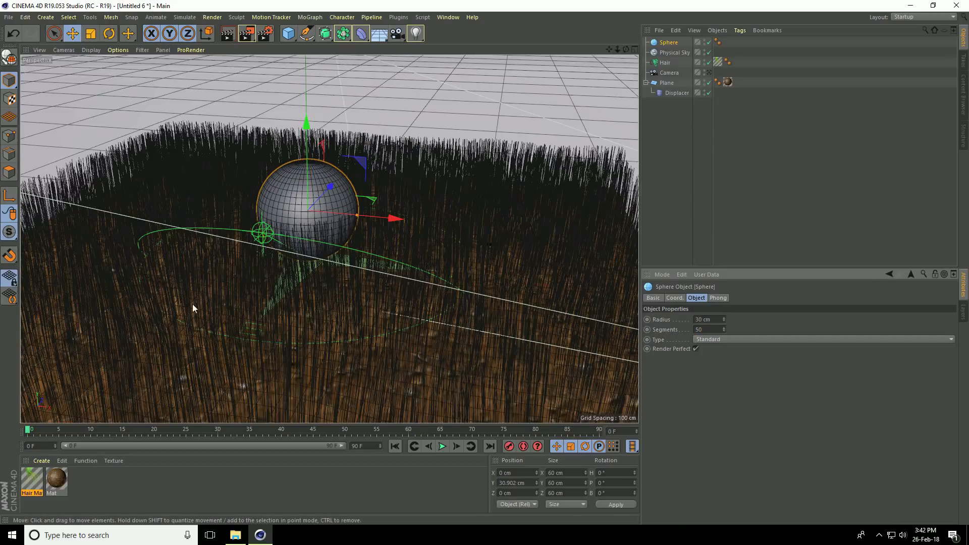
Load the soccer ball image into Mat.1's Color and 20% Bump channels for the sphere.
{"action": "left_click", "coordinate": [40, 460]}
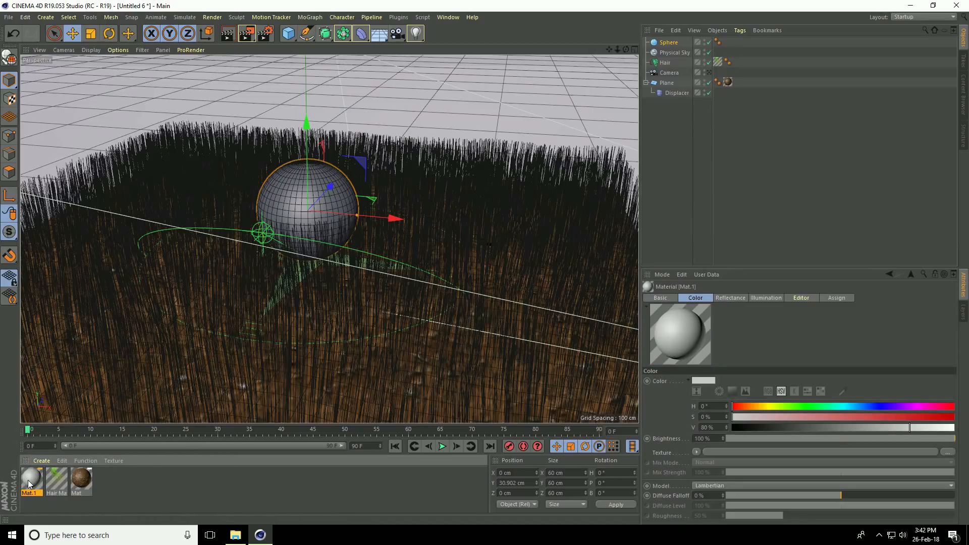
{"action": "double_click", "coordinate": [29, 479]}
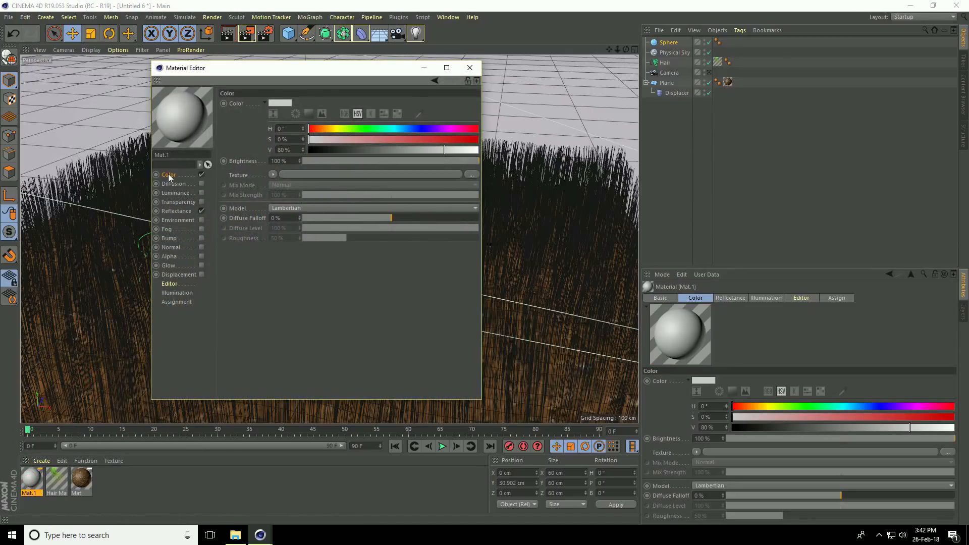
{"action": "left_click", "coordinate": [472, 174]}
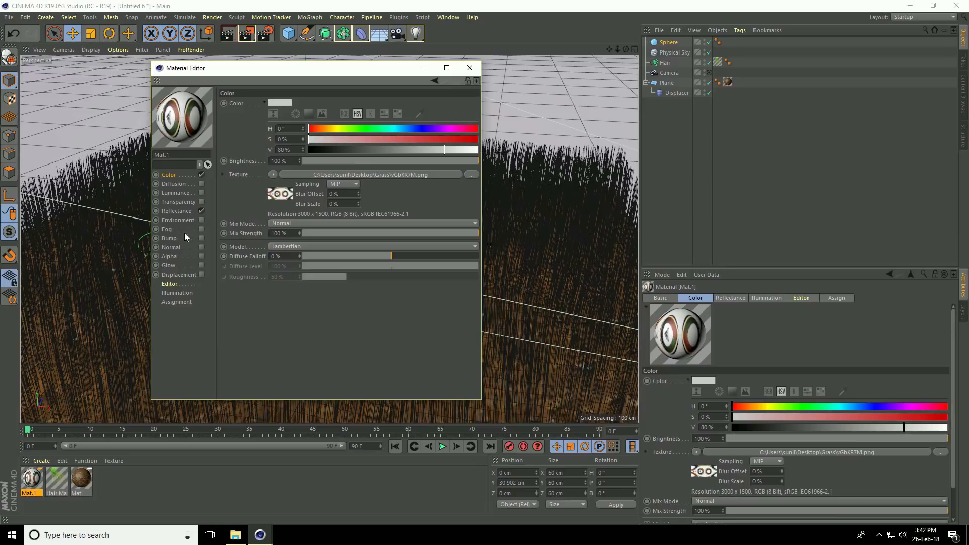
{"action": "mouse_move", "coordinate": [180, 242]}
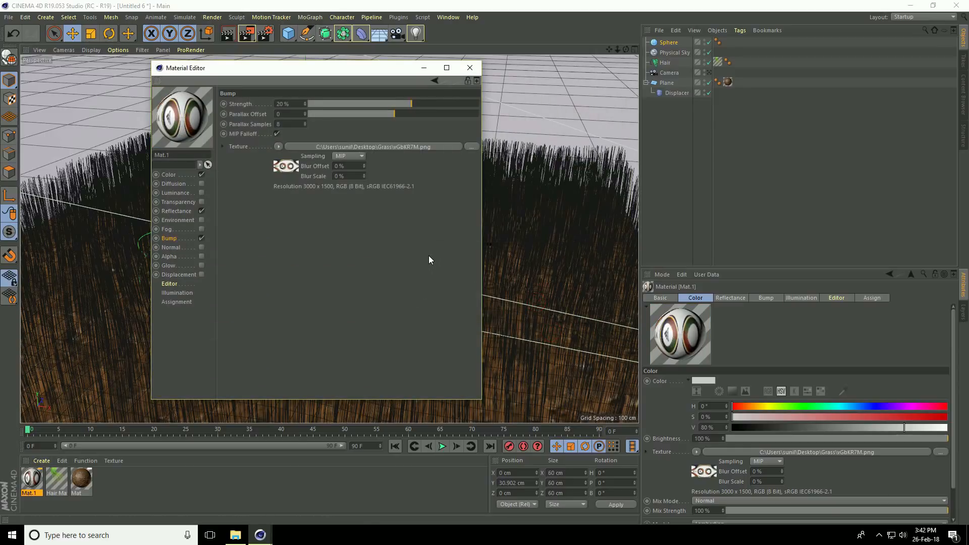
{"action": "left_click", "coordinate": [470, 67]}
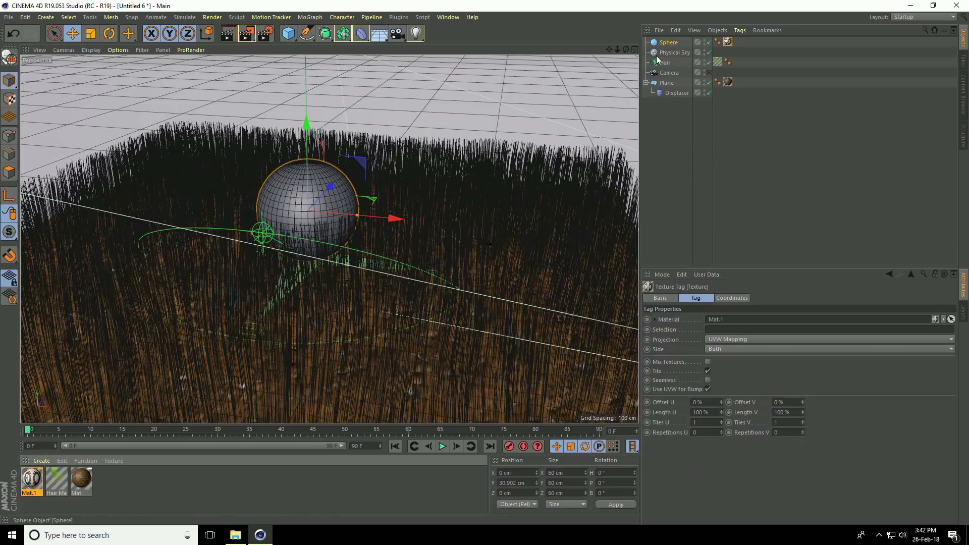
Set the ball's Texture Tag projection to Spherical so the pattern wraps the sphere.
{"action": "left_click", "coordinate": [730, 42]}
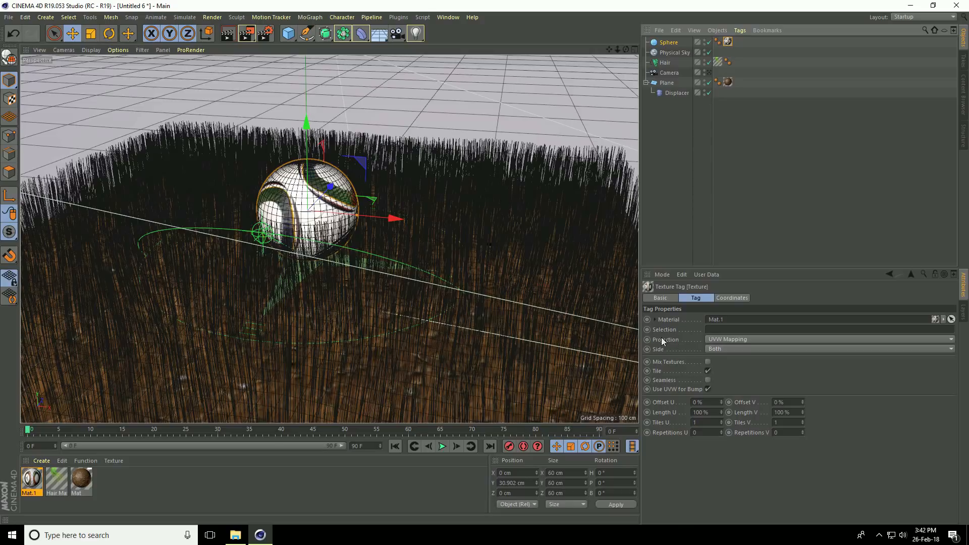
{"action": "left_click", "coordinate": [827, 339]}
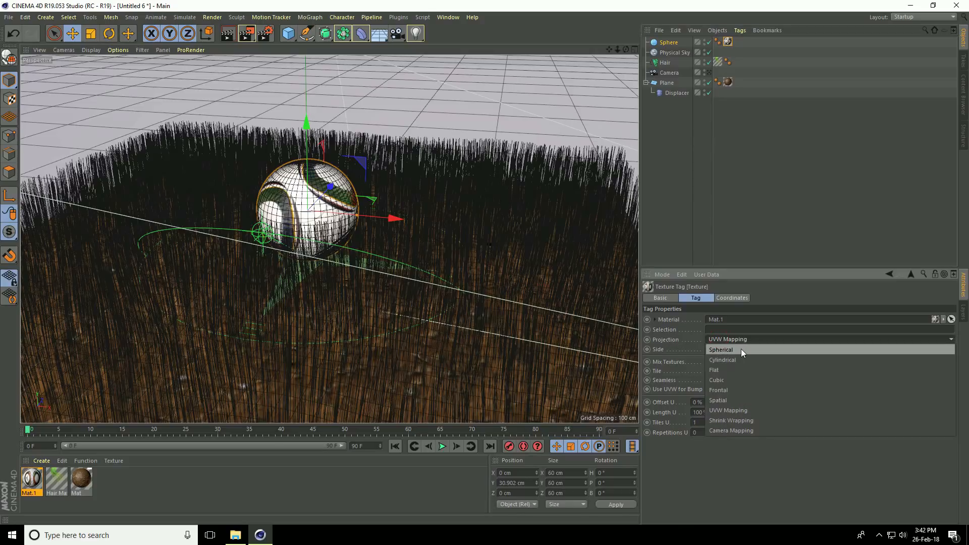
{"action": "left_click", "coordinate": [720, 350]}
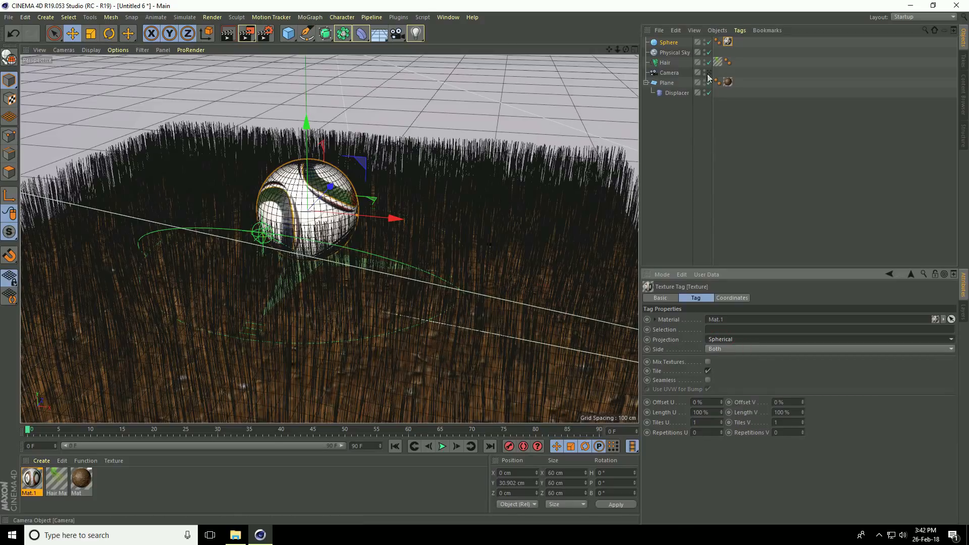
Move the ball forward and sideways on the grass, then rotate it so the logo faces differently.
{"action": "left_click_drag", "start_coordinate": [396, 218], "coordinate": [324, 155]}
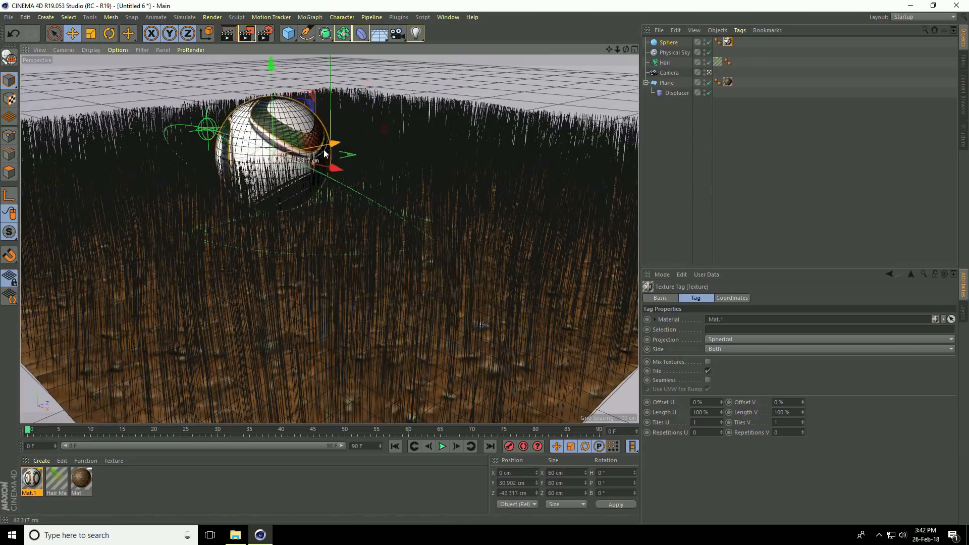
{"action": "left_click_drag", "start_coordinate": [321, 154], "coordinate": [402, 179]}
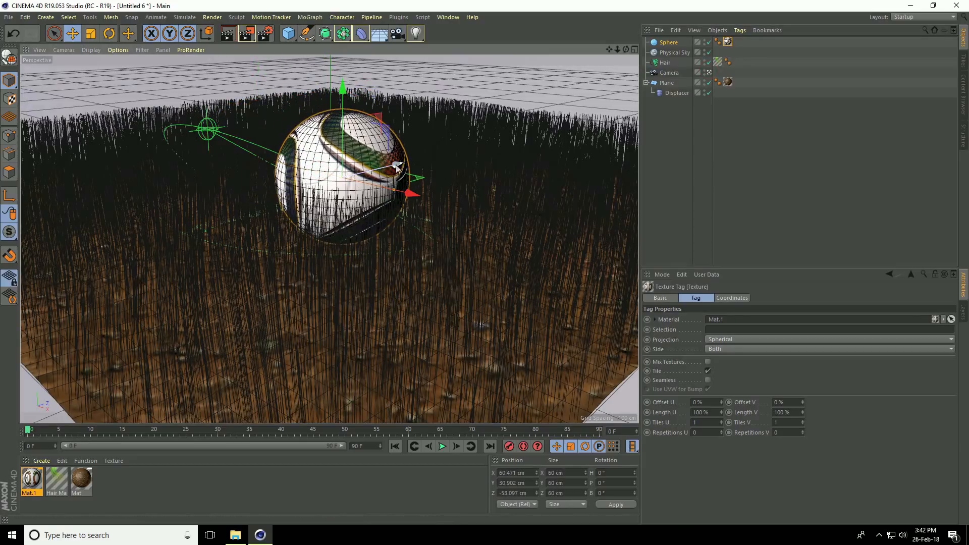
{"action": "left_click", "coordinate": [111, 35]}
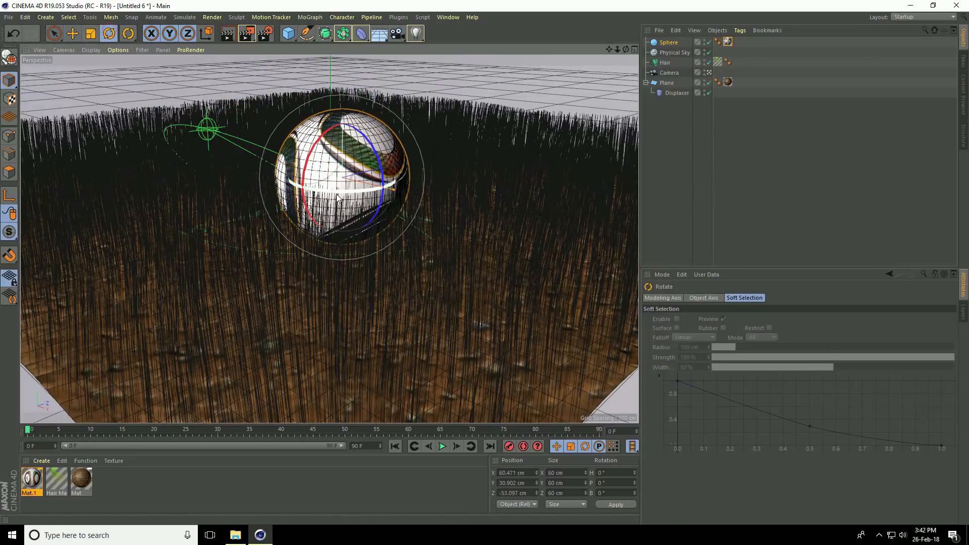
{"action": "left_click_drag", "start_coordinate": [337, 198], "coordinate": [426, 172]}
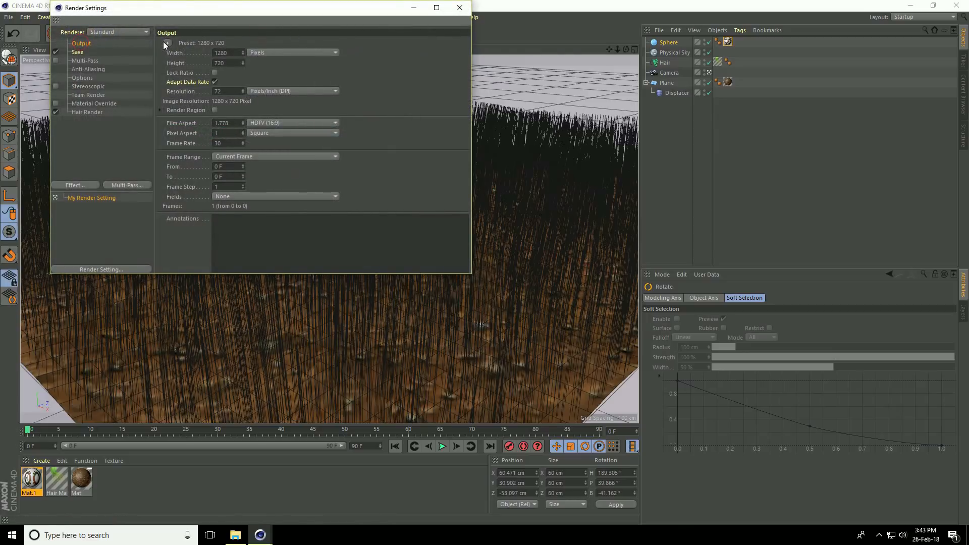
Choose the HDTV 1080 29.97 output preset for a 1920×1080 render.
{"action": "left_click", "coordinate": [166, 42]}
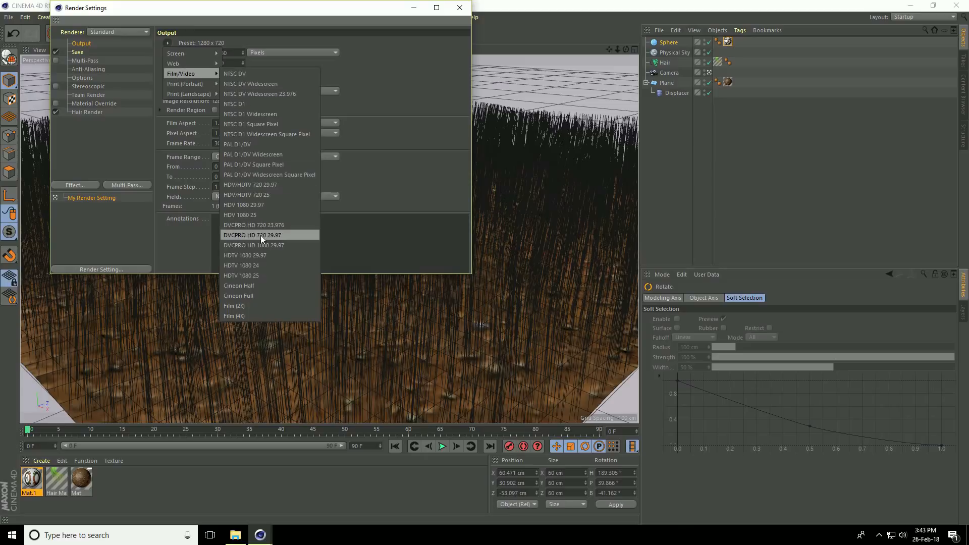
{"action": "left_click", "coordinate": [245, 255]}
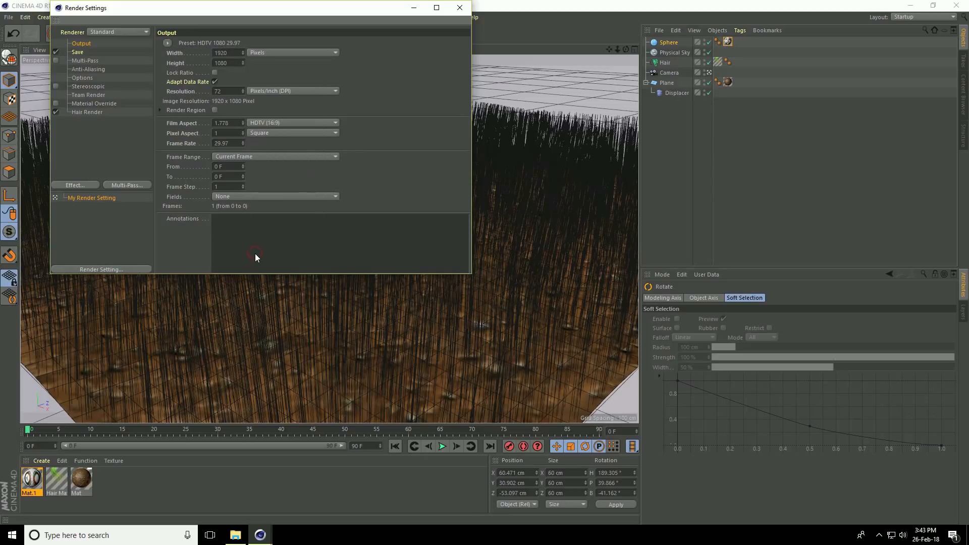
{"action": "left_click", "coordinate": [90, 69]}
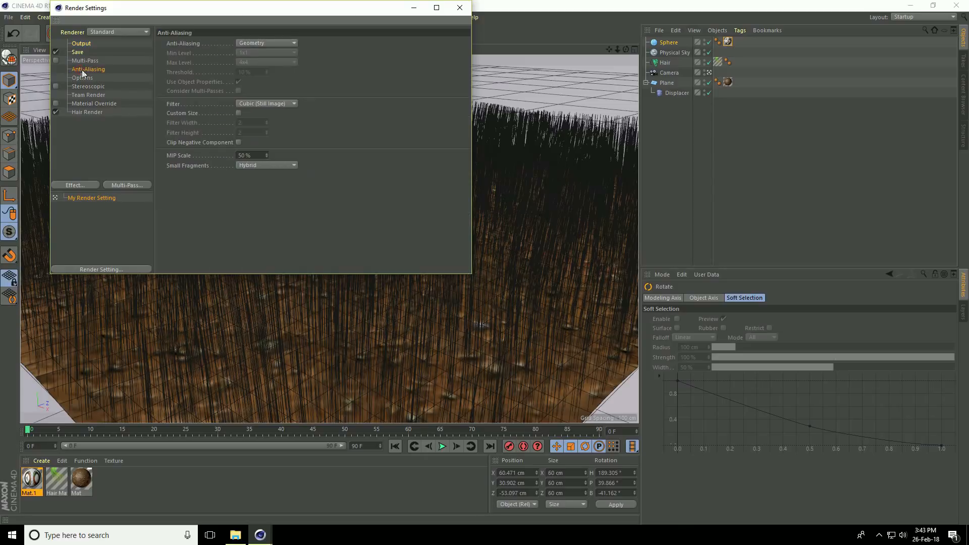
Set Anti-Aliasing quality to Best and close the render settings.
{"action": "left_click", "coordinate": [267, 42]}
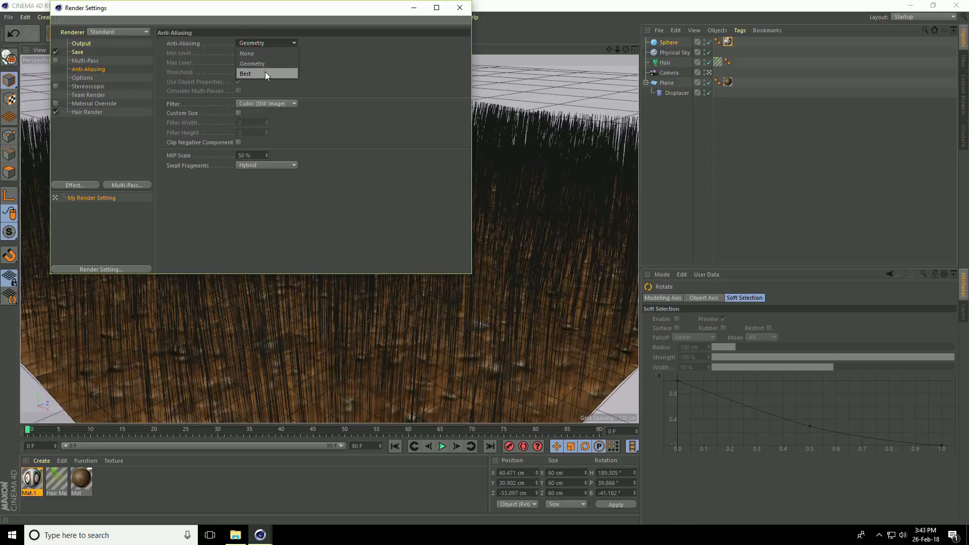
{"action": "left_click", "coordinate": [245, 73]}
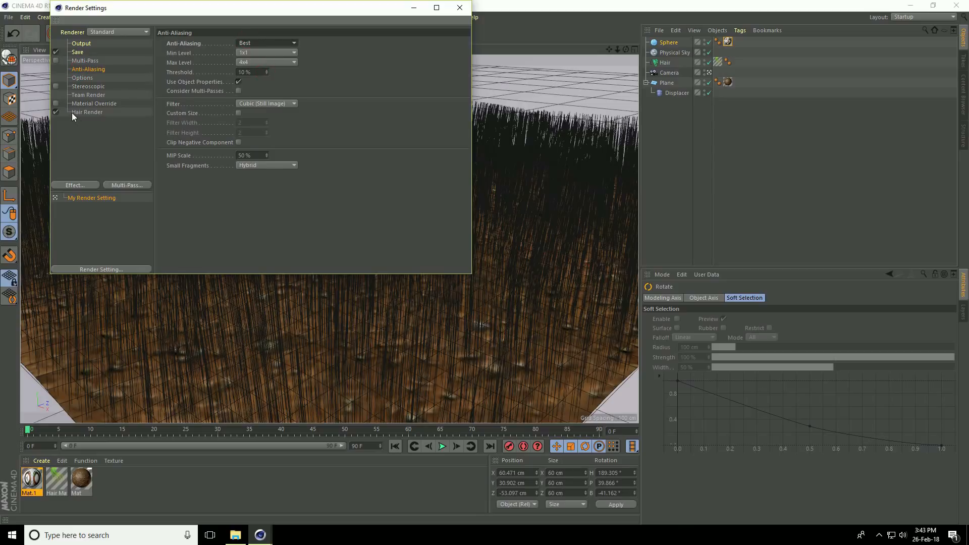
{"action": "mouse_move", "coordinate": [81, 142]}
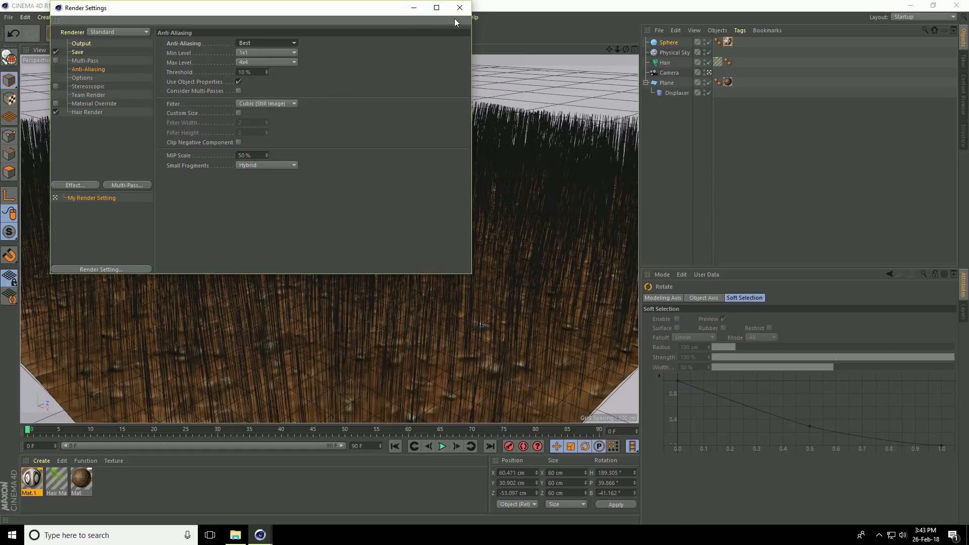
{"action": "left_click", "coordinate": [455, 8]}
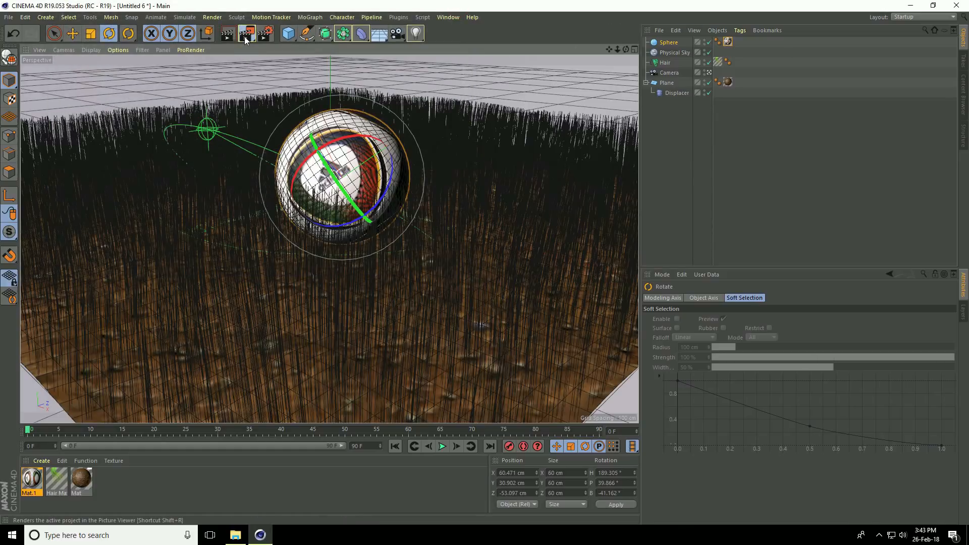
Render the scene to the Picture Viewer and enable the Filter with slight Saturation, Brightness and Contrast boosts.
{"action": "left_click", "coordinate": [245, 32]}
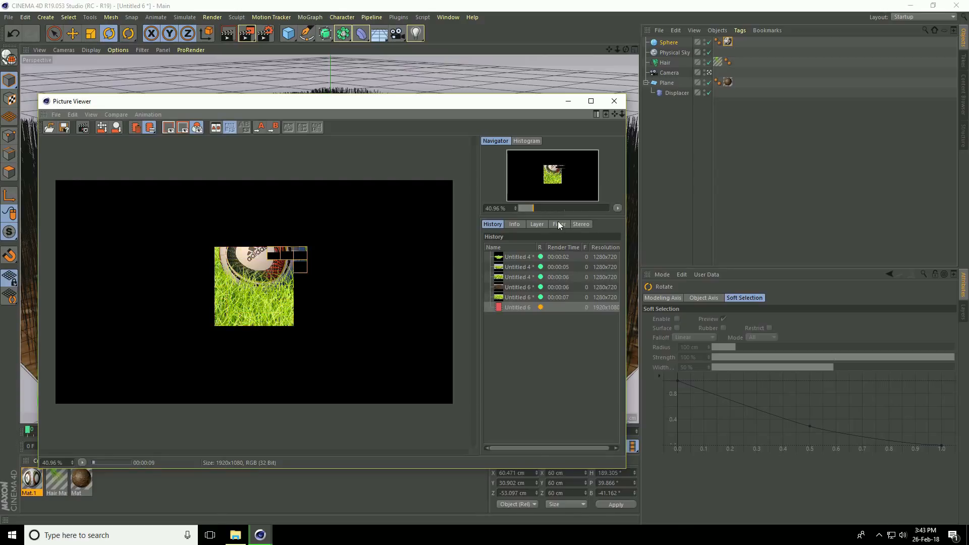
{"action": "left_click", "coordinate": [559, 224]}
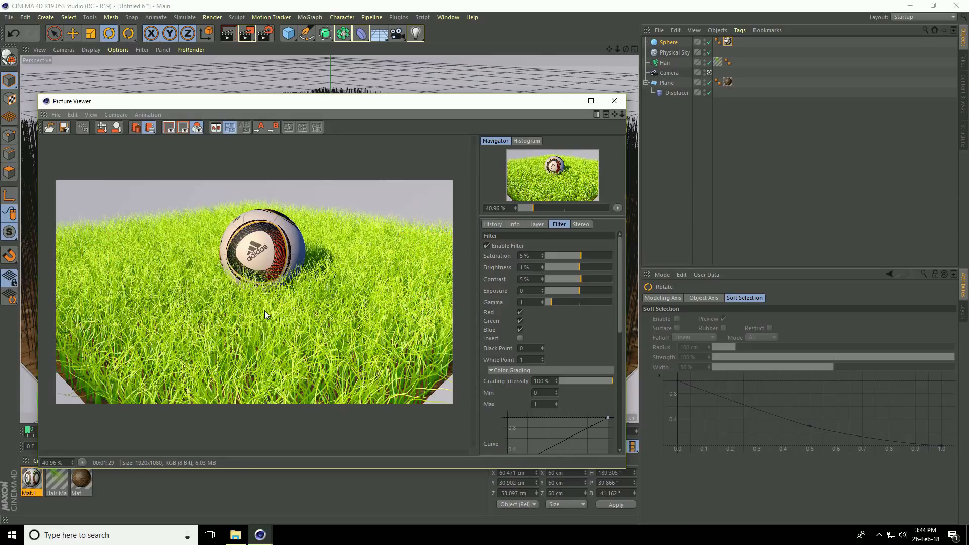
{"action": "mouse_move", "coordinate": [257, 315]}
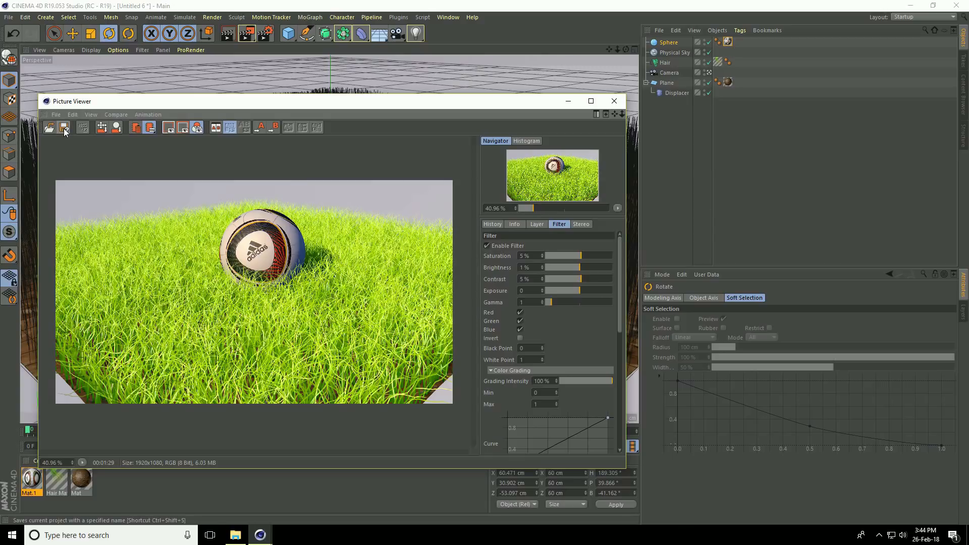
Save the render from the Picture Viewer as a JPG with Use Filter ticked.
{"action": "left_click", "coordinate": [63, 129]}
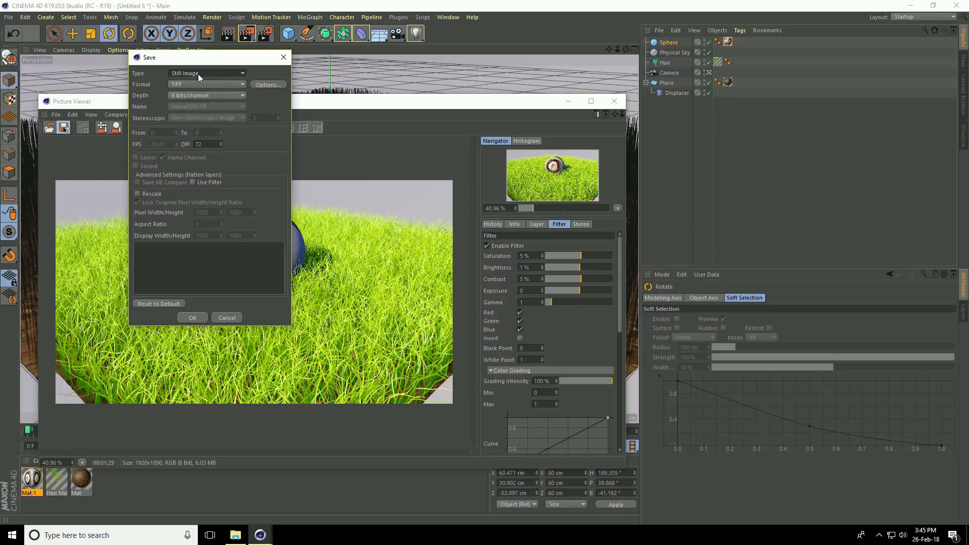
{"action": "left_click", "coordinate": [207, 84]}
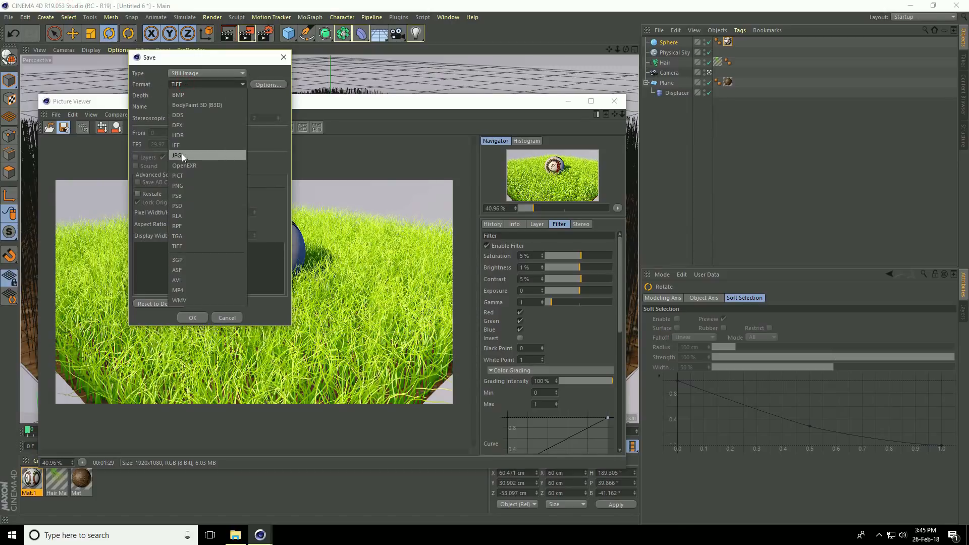
{"action": "left_click", "coordinate": [177, 155]}
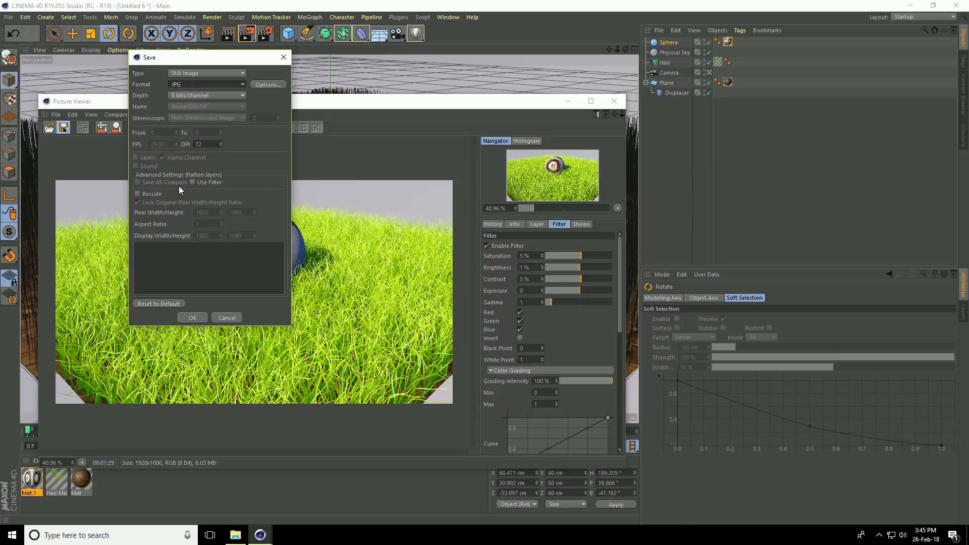
{"action": "left_click", "coordinate": [193, 181]}
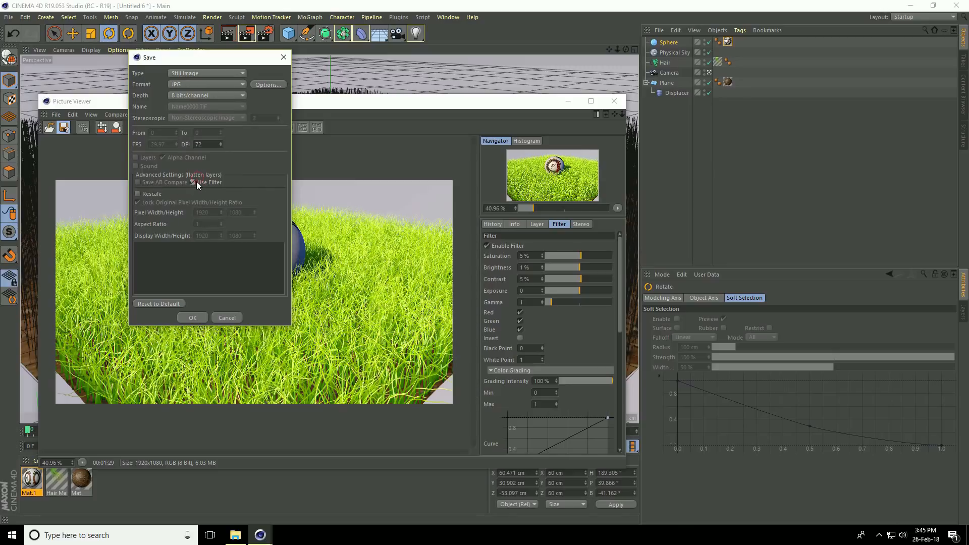
{"action": "left_click", "coordinate": [192, 317]}
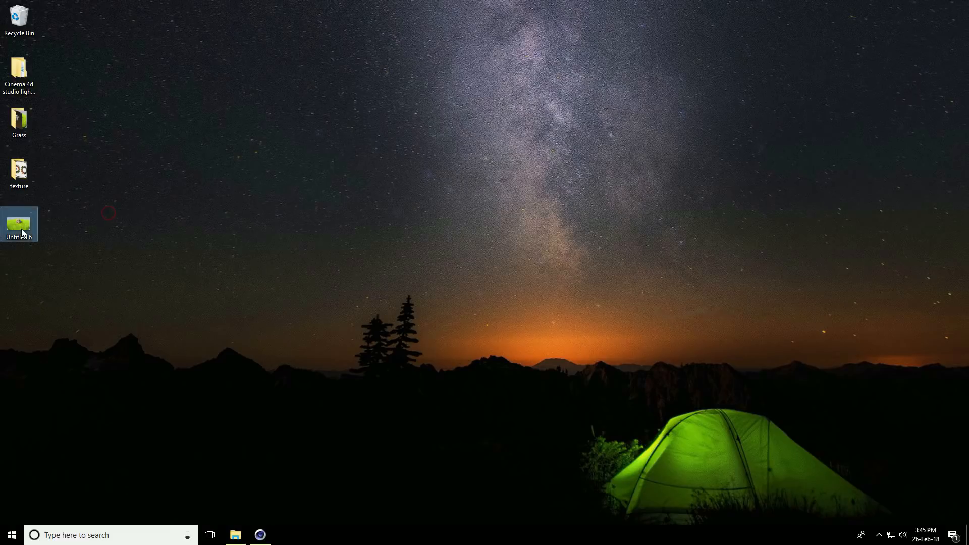
Open the saved Untitled 6.jpg render from the desktop in Windows Photos.
{"action": "double_click", "coordinate": [19, 222]}
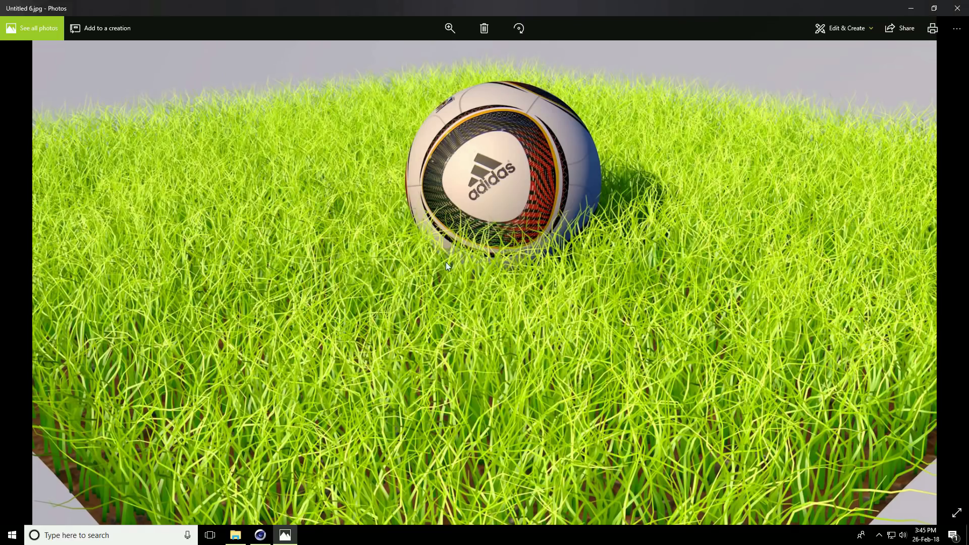
{"action": "mouse_move", "coordinate": [444, 286]}
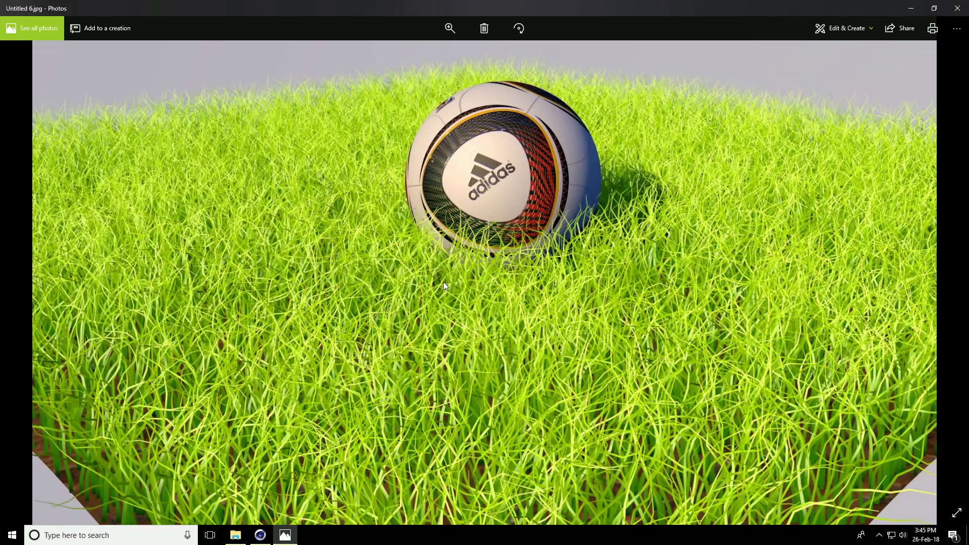